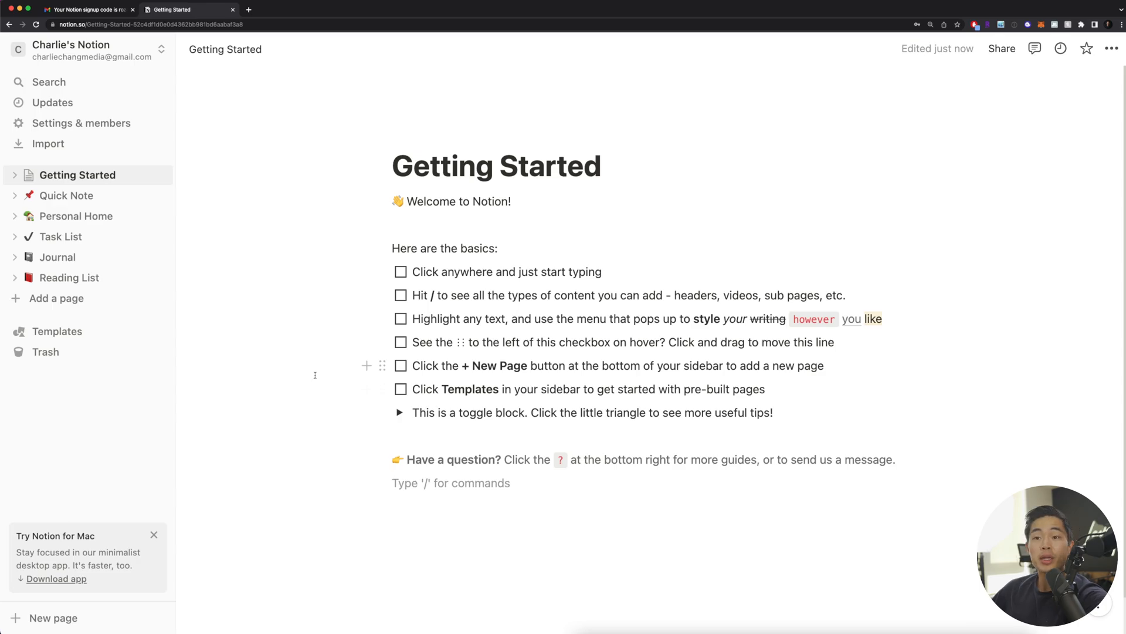
mouse_move(52, 299)
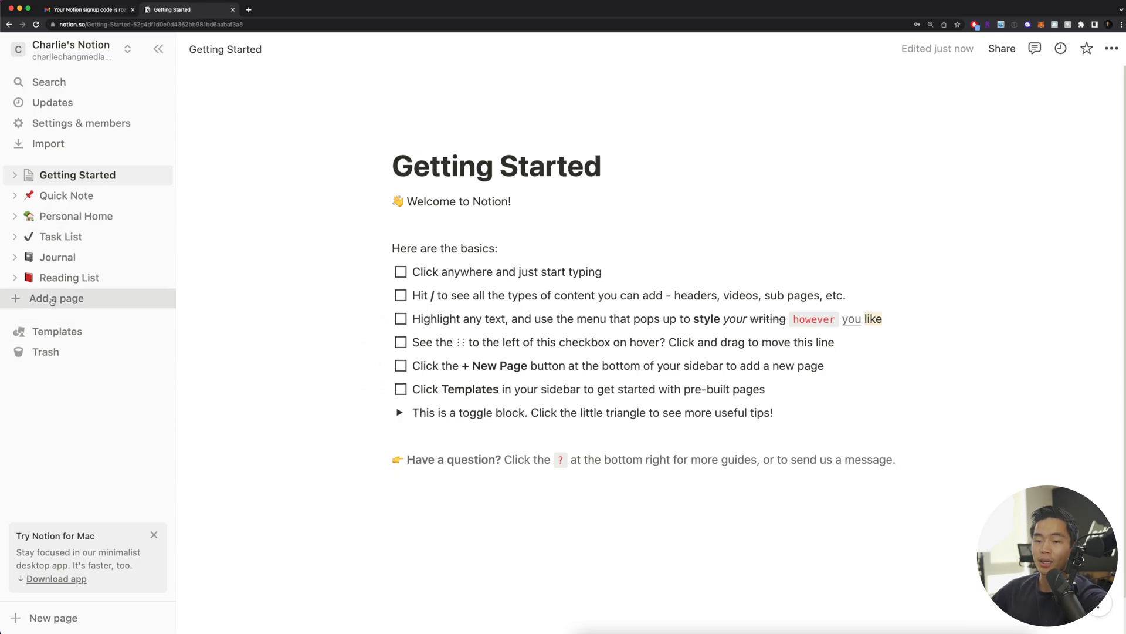
- Add a new page and begin typing its title, 'Content Cl'
left_click(56, 298)
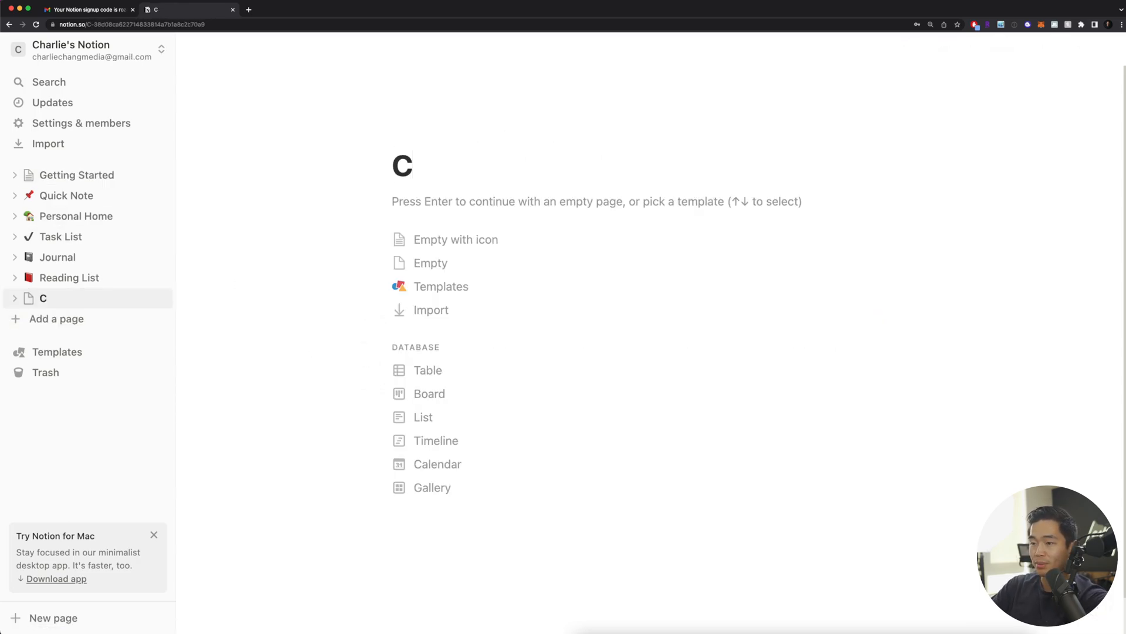
type("ontent Cl")
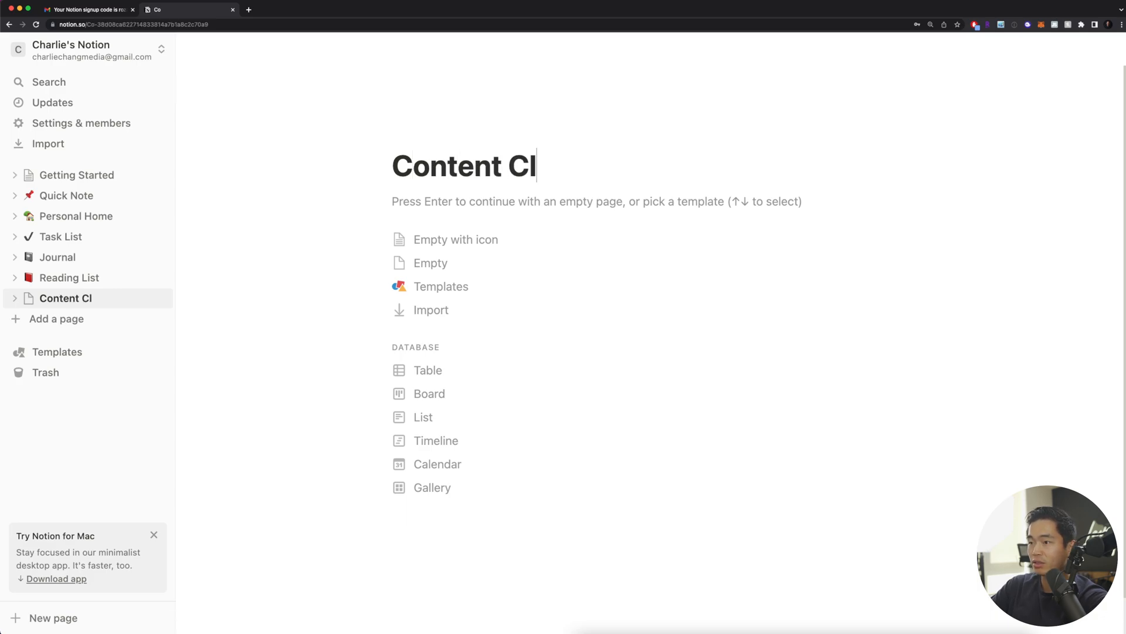
- Preview the Marketing Content Calendar template for the new page
left_click(441, 286)
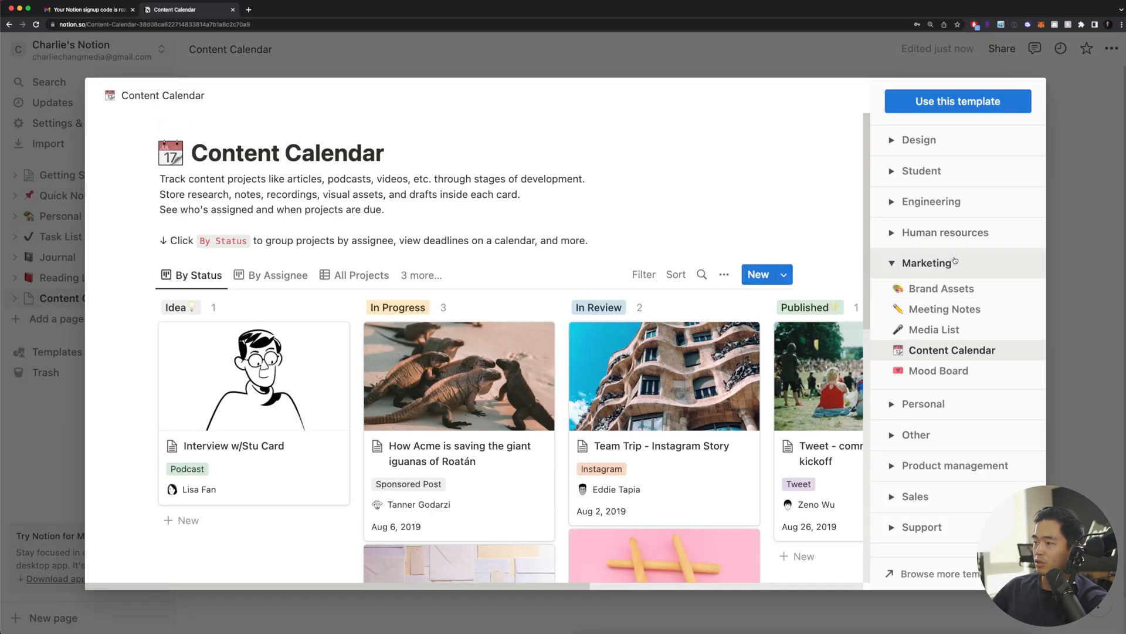
mouse_move(929, 354)
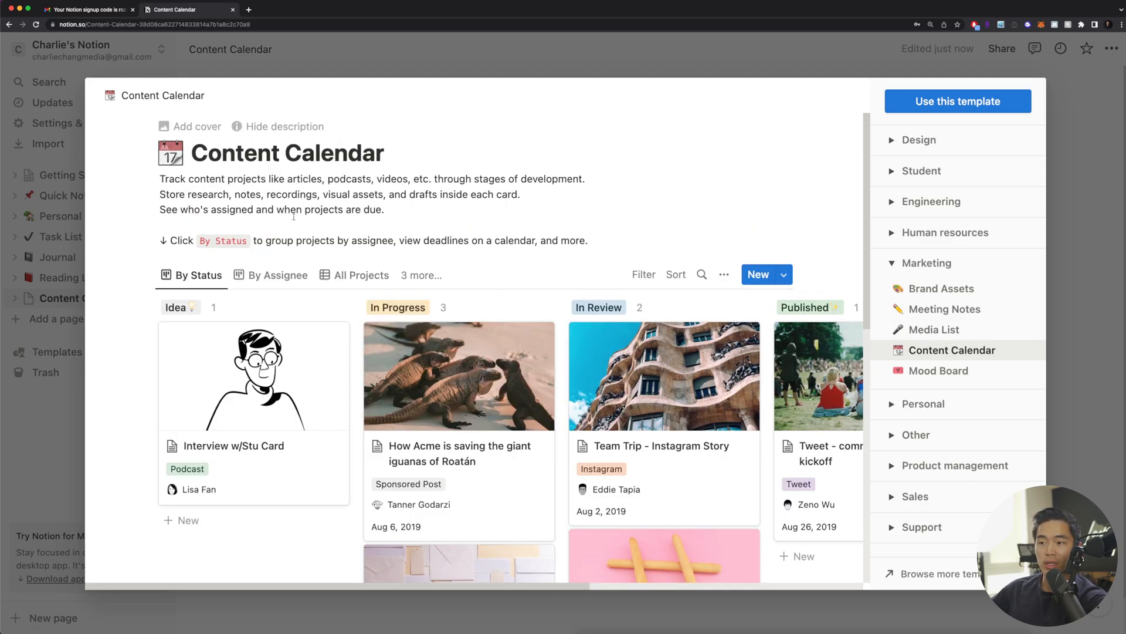
scroll("down", 3)
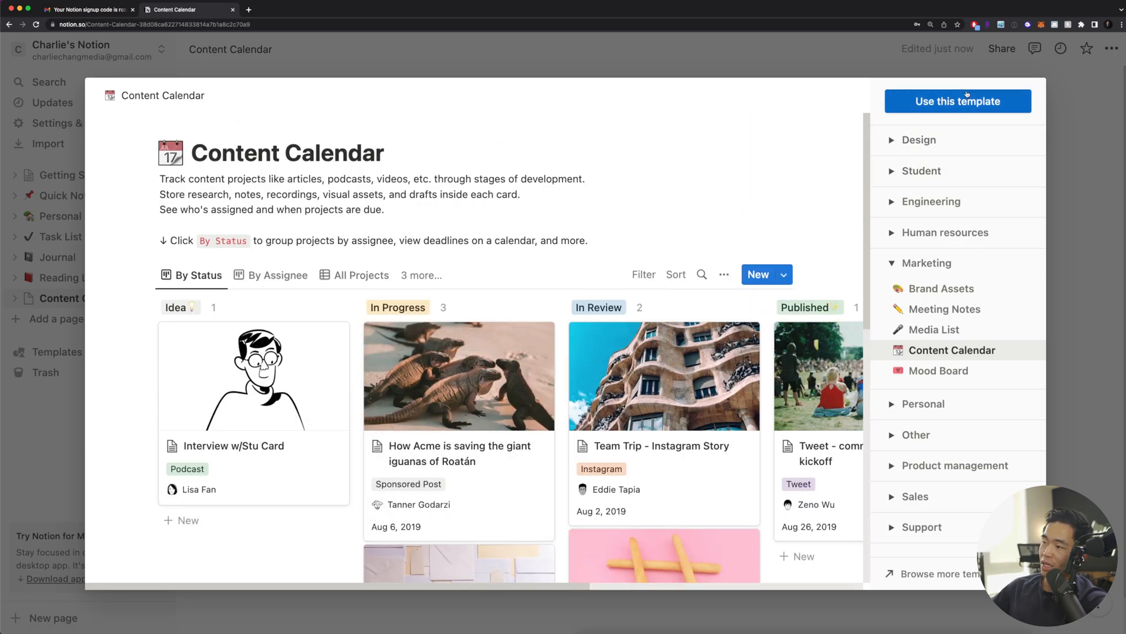
- Apply the Content Calendar template and scroll across the By Status board columns
left_click(959, 101)
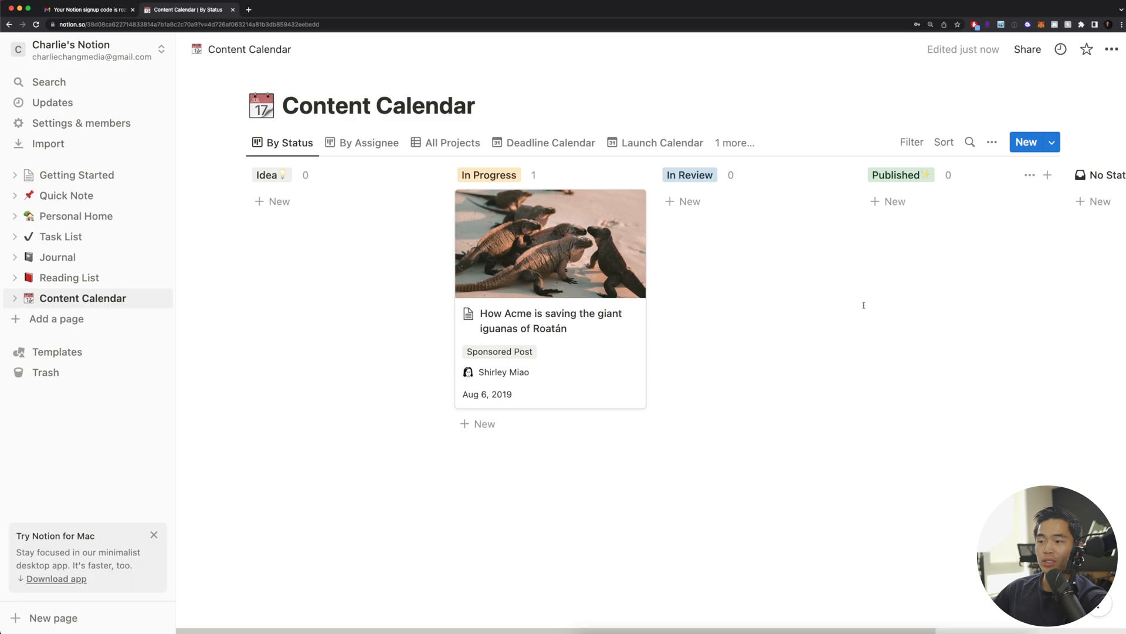
mouse_move(958, 526)
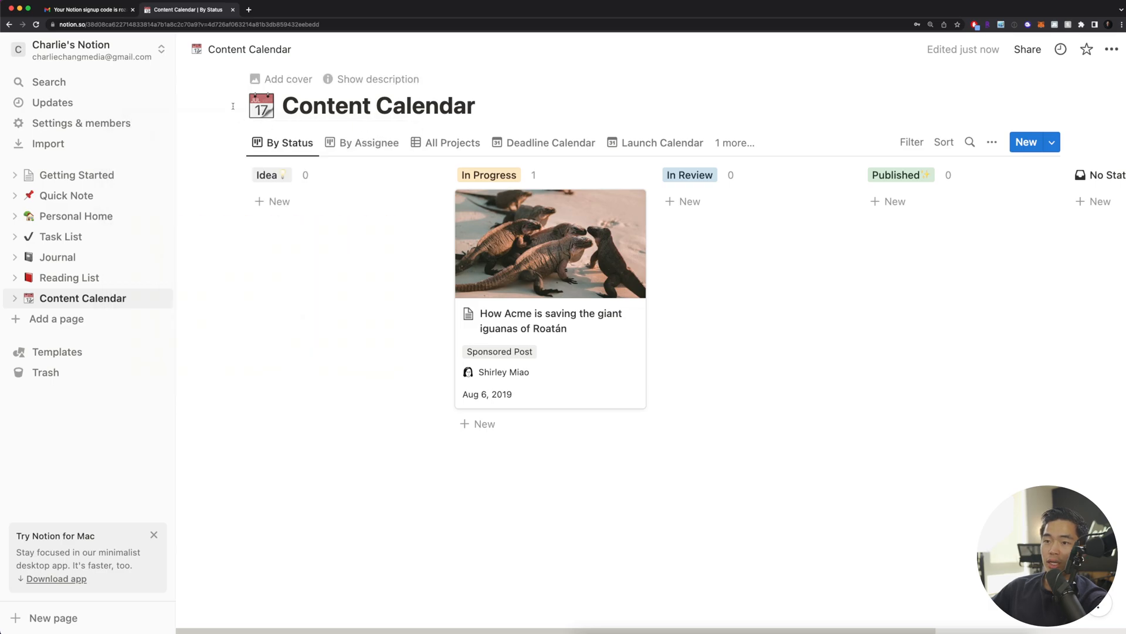
left_click(475, 106)
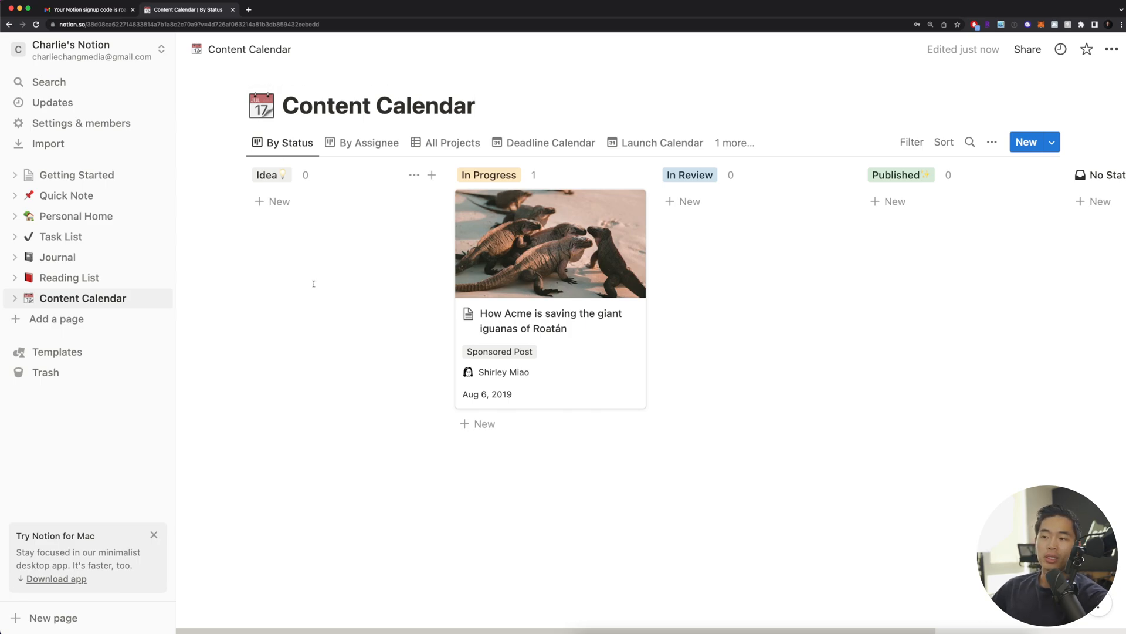
mouse_move(328, 276)
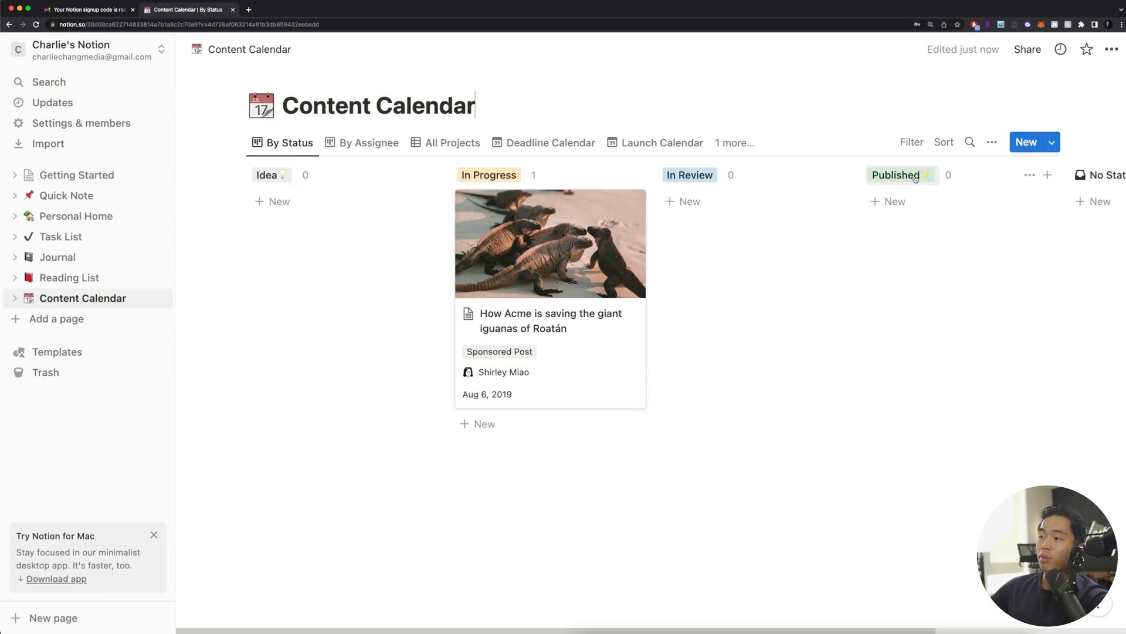
scroll("right", 3)
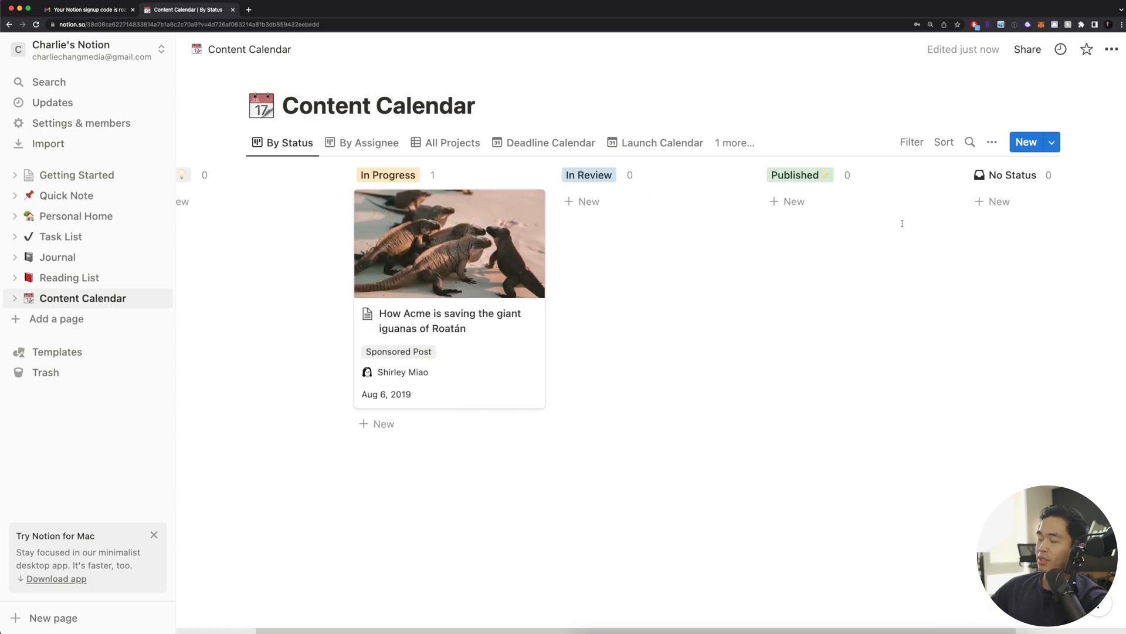
mouse_move(1000, 201)
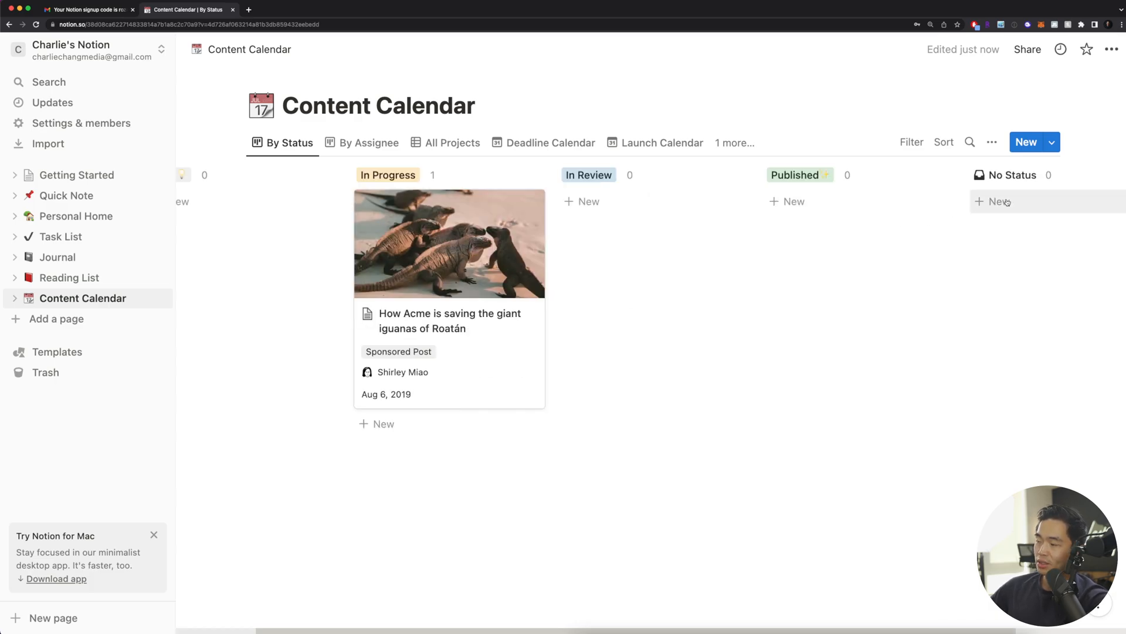
mouse_move(809, 152)
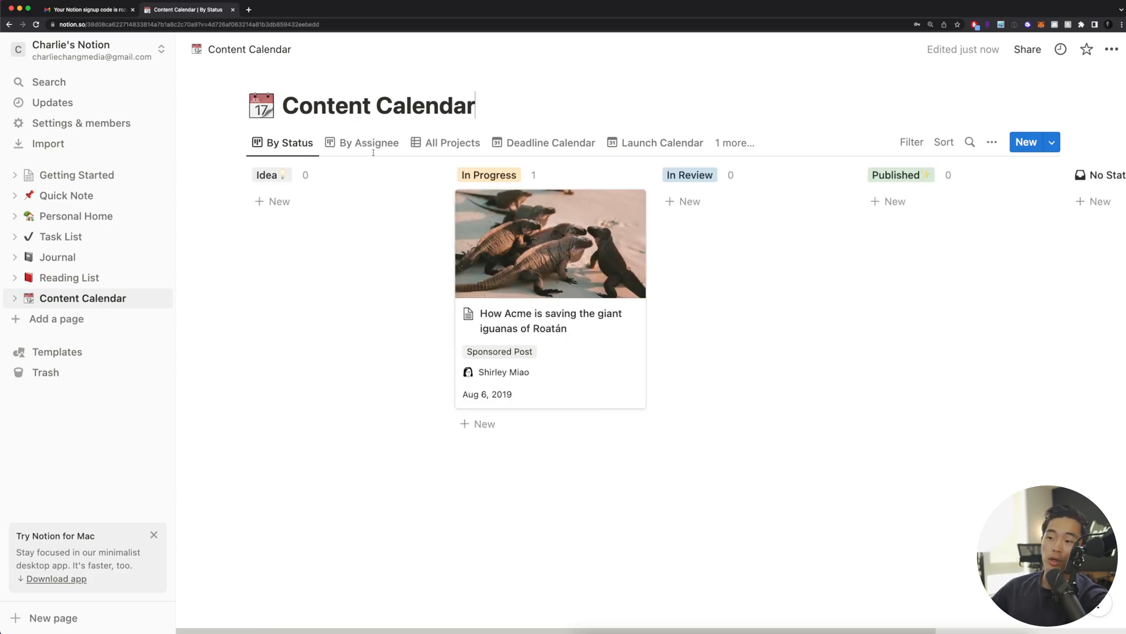
left_click(369, 143)
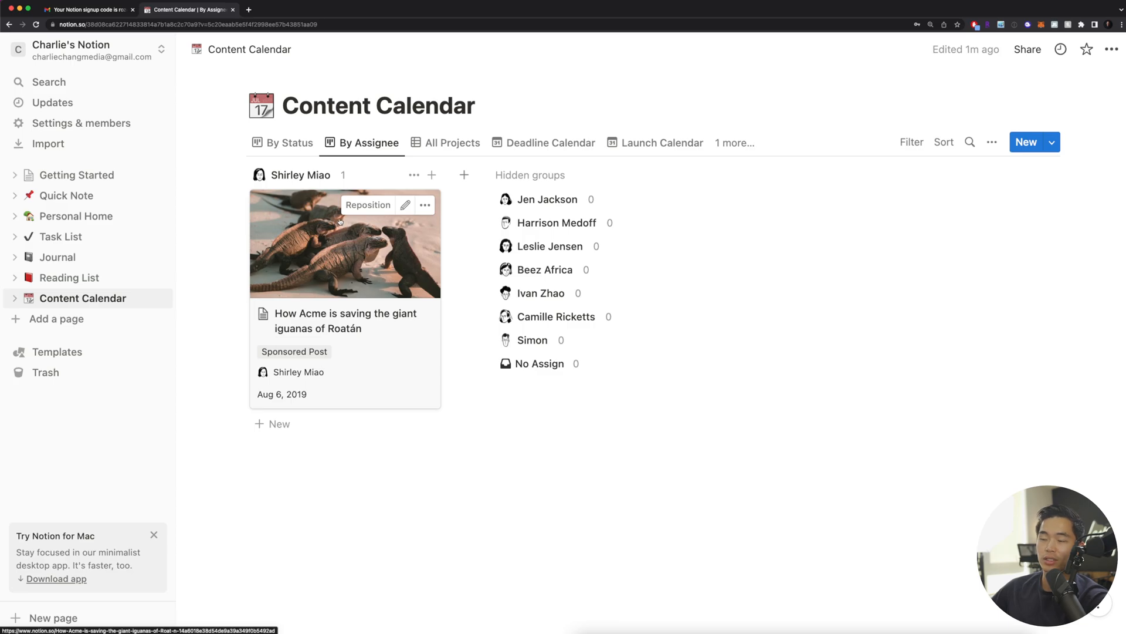
left_click(454, 142)
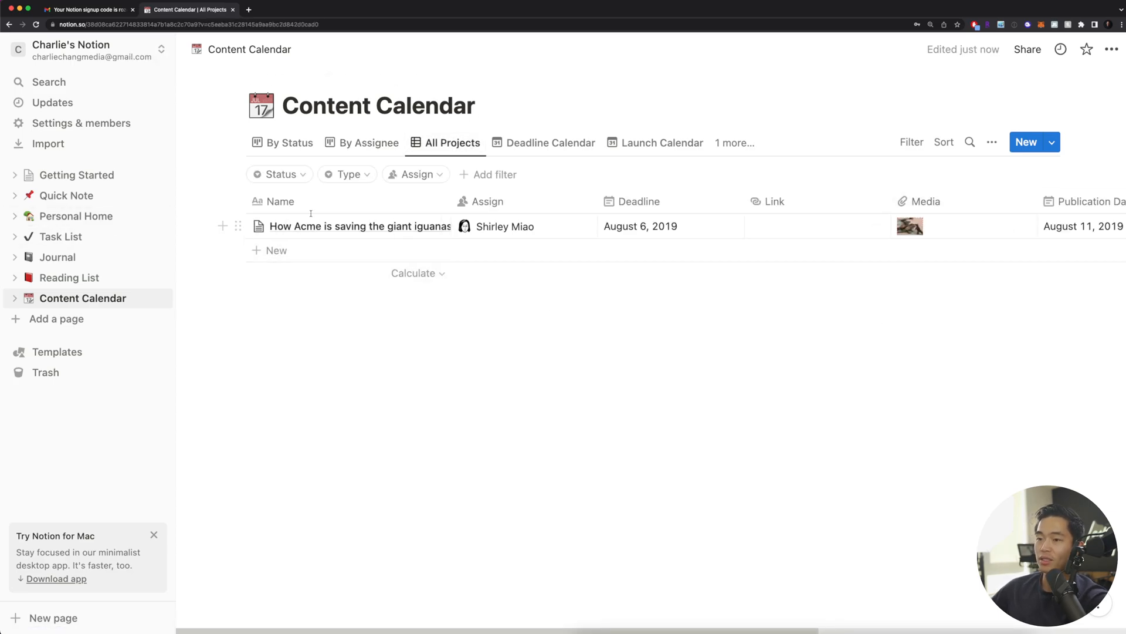
left_click(551, 143)
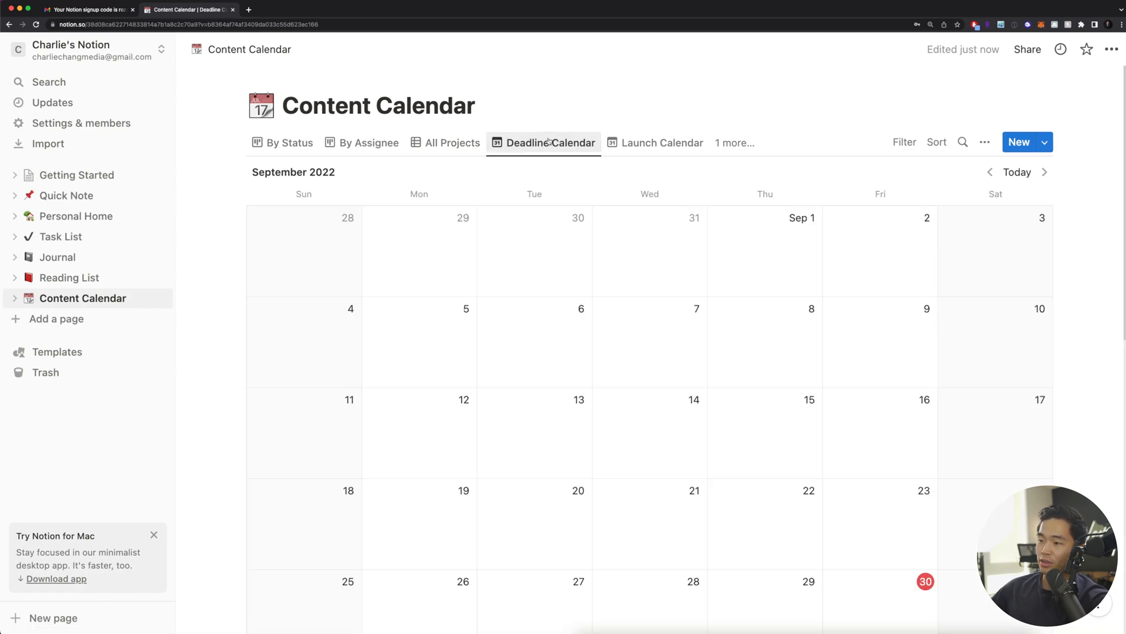
mouse_move(660, 319)
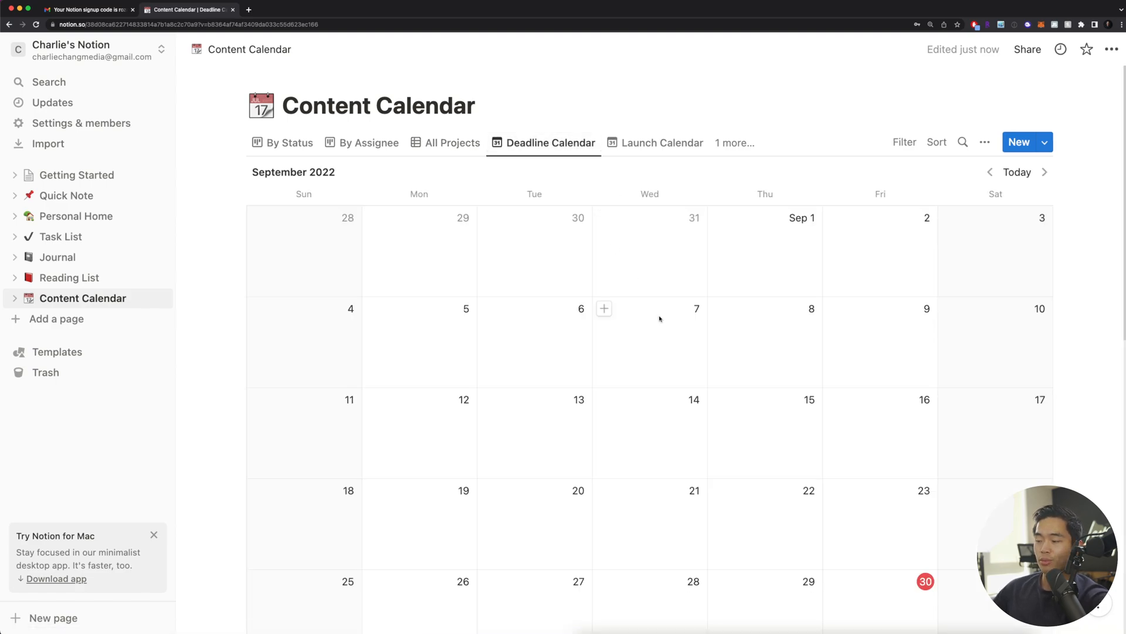
left_click(662, 142)
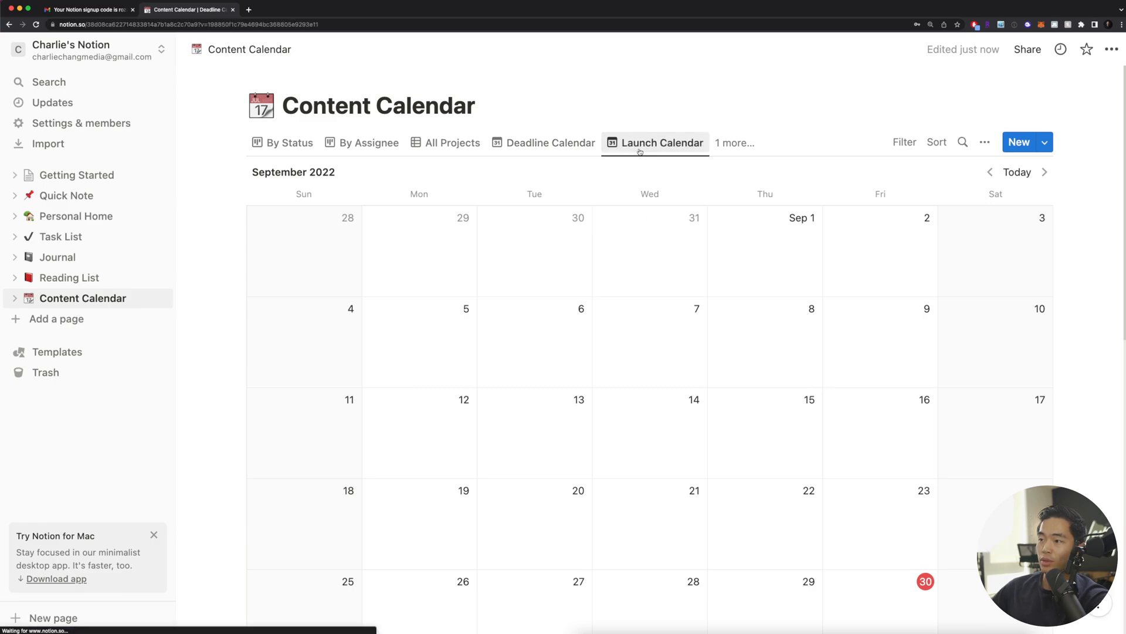
left_click(735, 143)
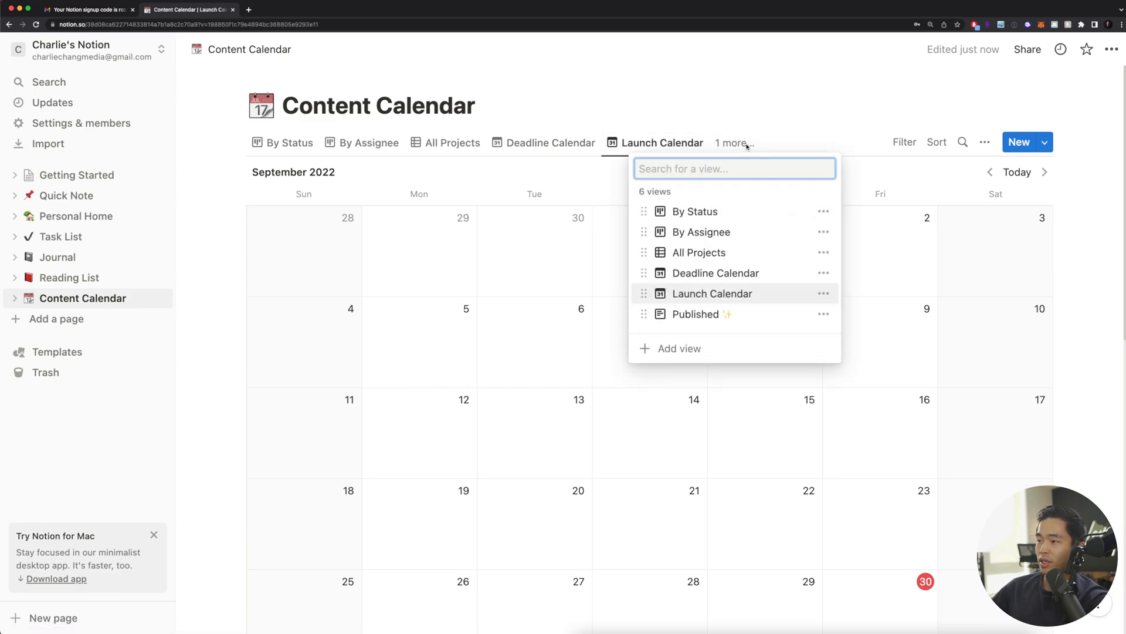
mouse_move(707, 320)
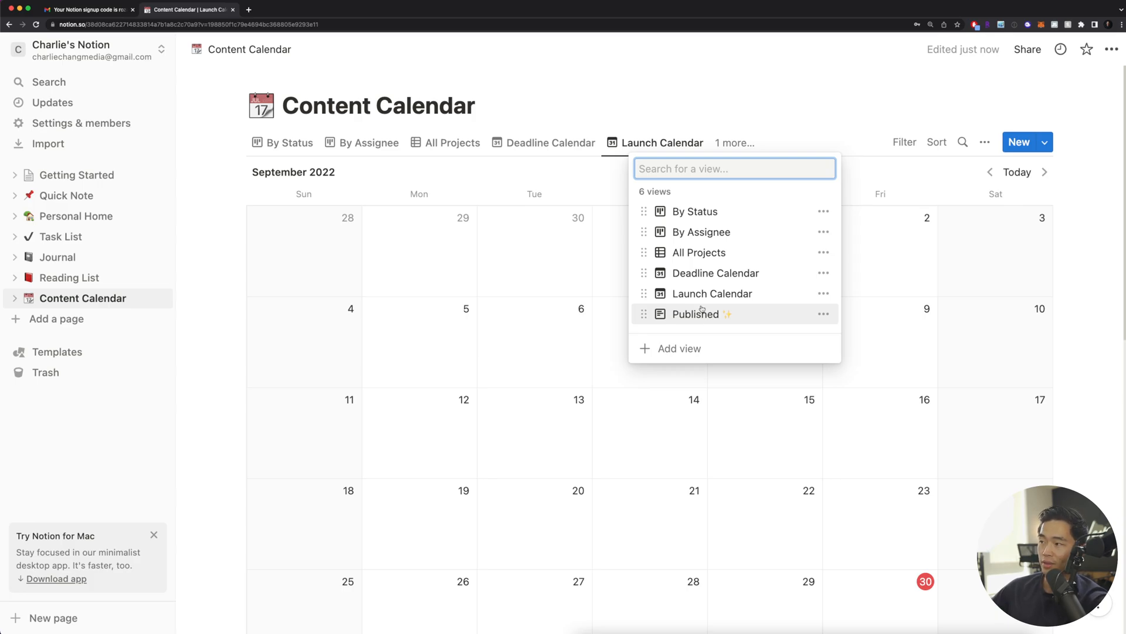
left_click(694, 211)
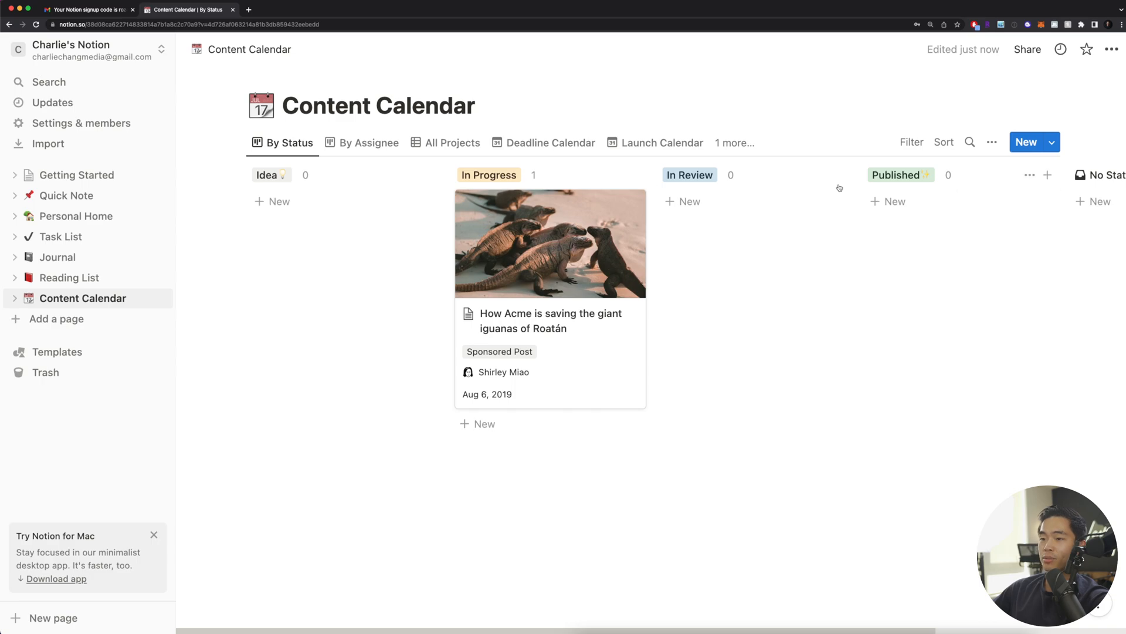
- Rename the status columns to Scripting in Progress and Filming
left_click(267, 174)
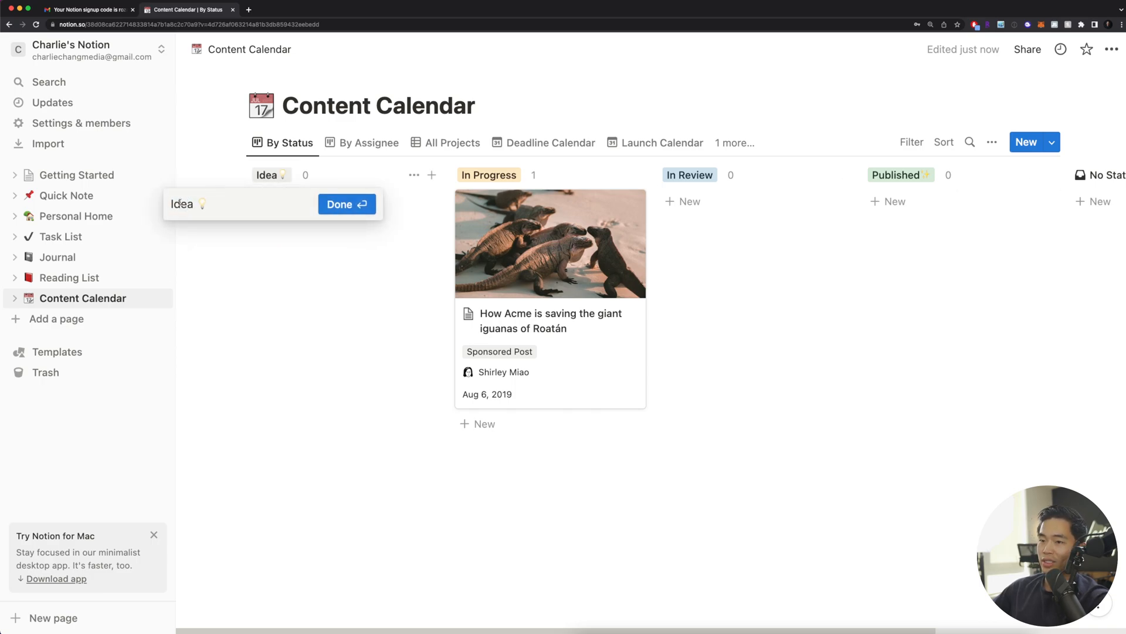
left_click(347, 204)
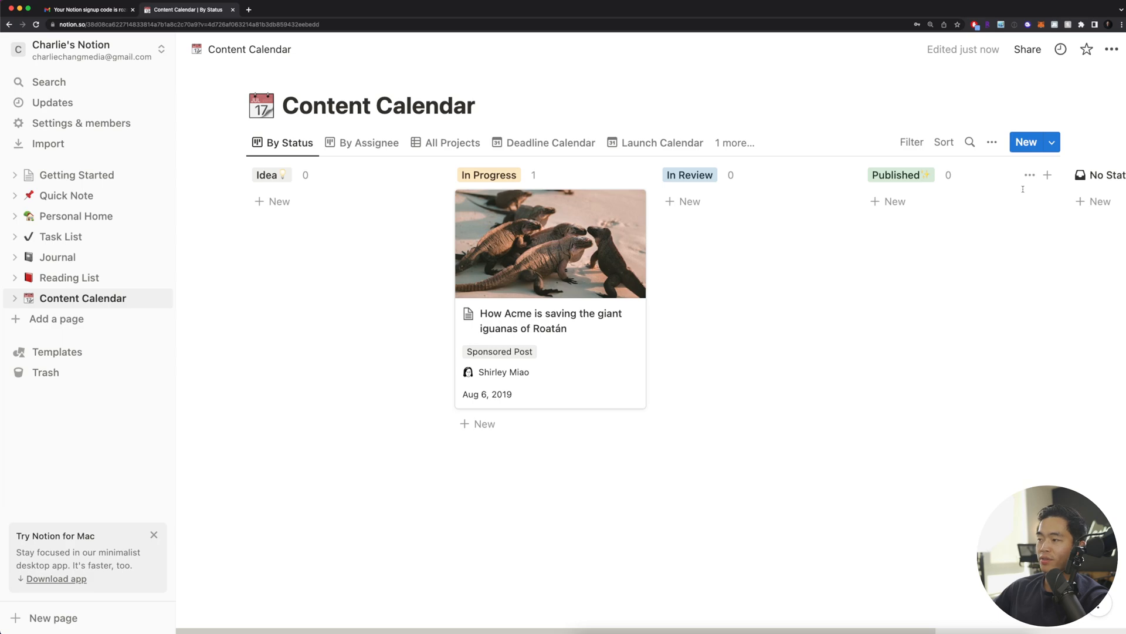
mouse_move(512, 194)
type("Scripting in Progress")
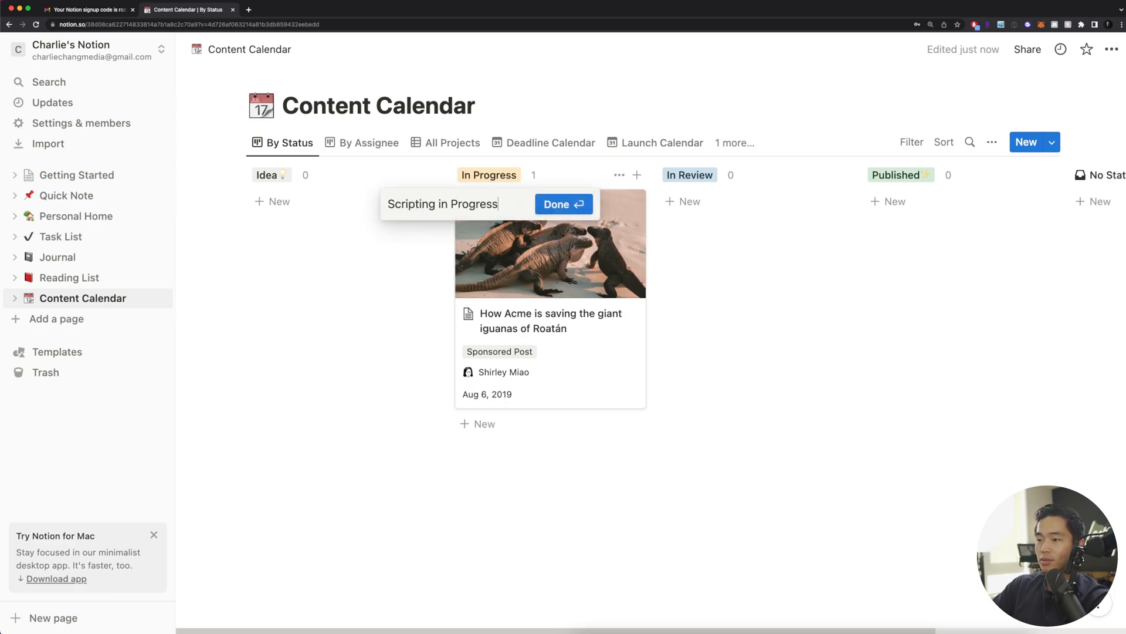
left_click(563, 204)
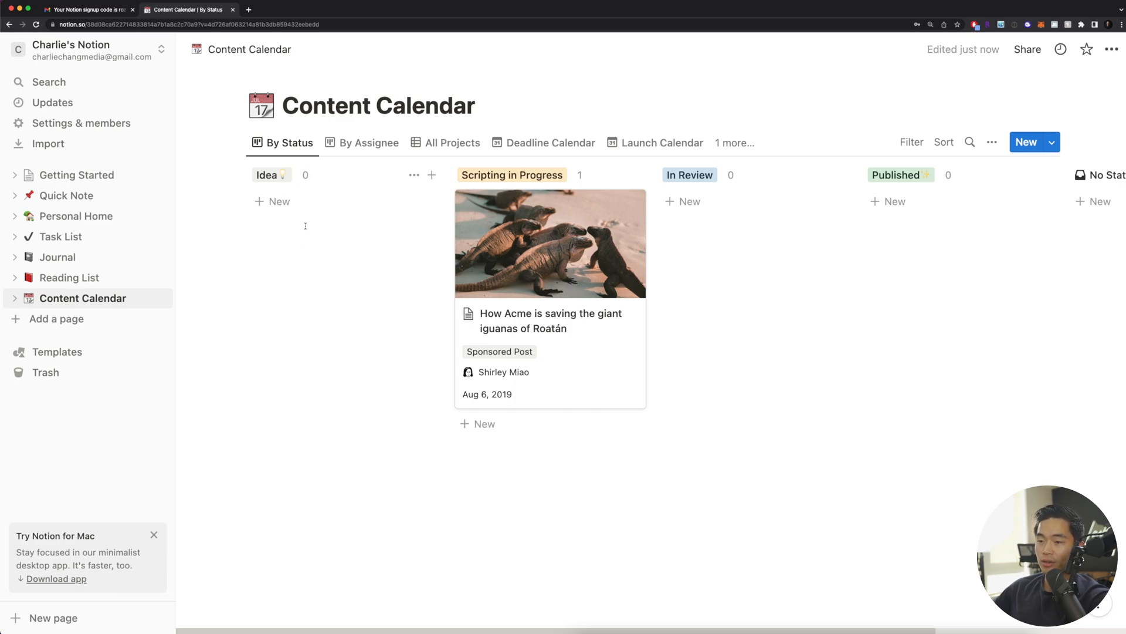
mouse_move(266, 289)
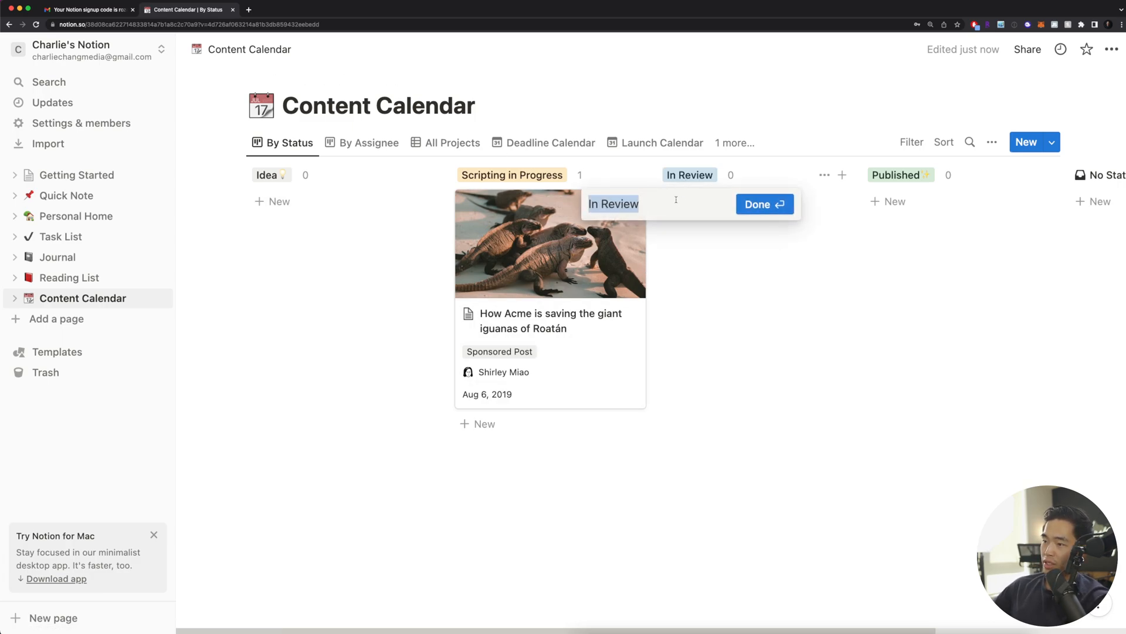
type("Filming")
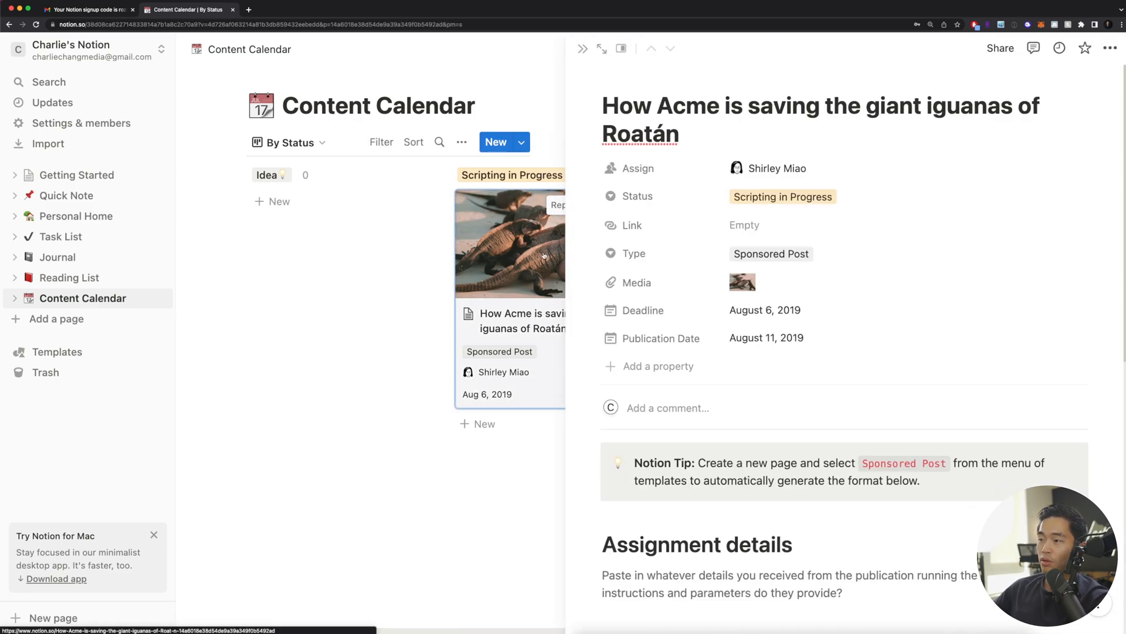
- Set the iguanas card's status to Filming and start naming a 'Post' status
left_click(783, 195)
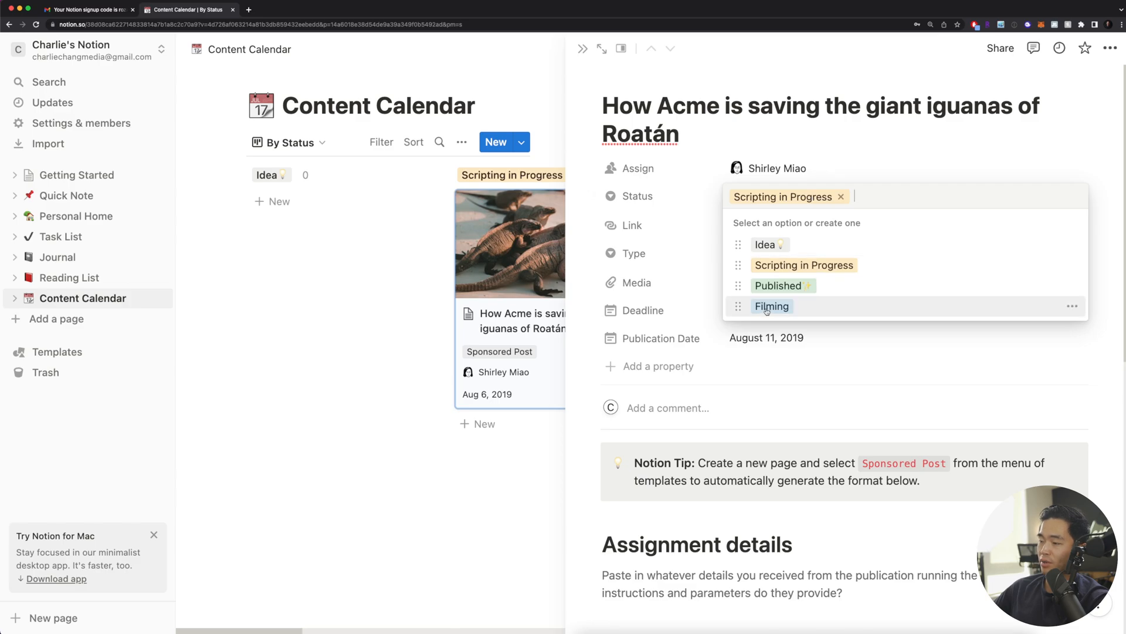
left_click(772, 306)
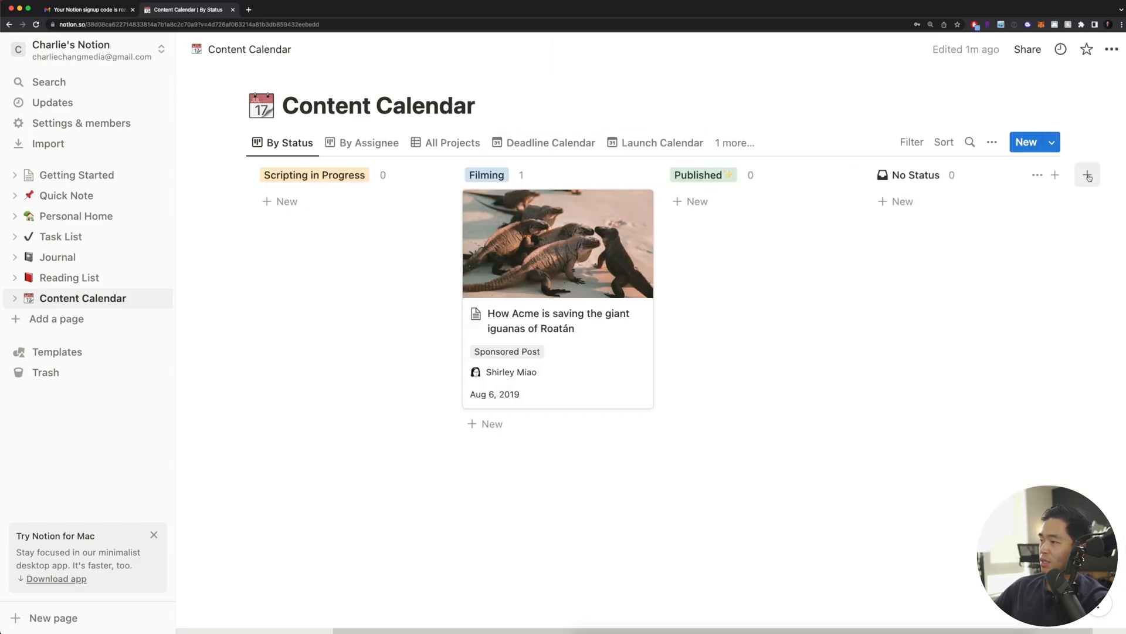
type("Post")
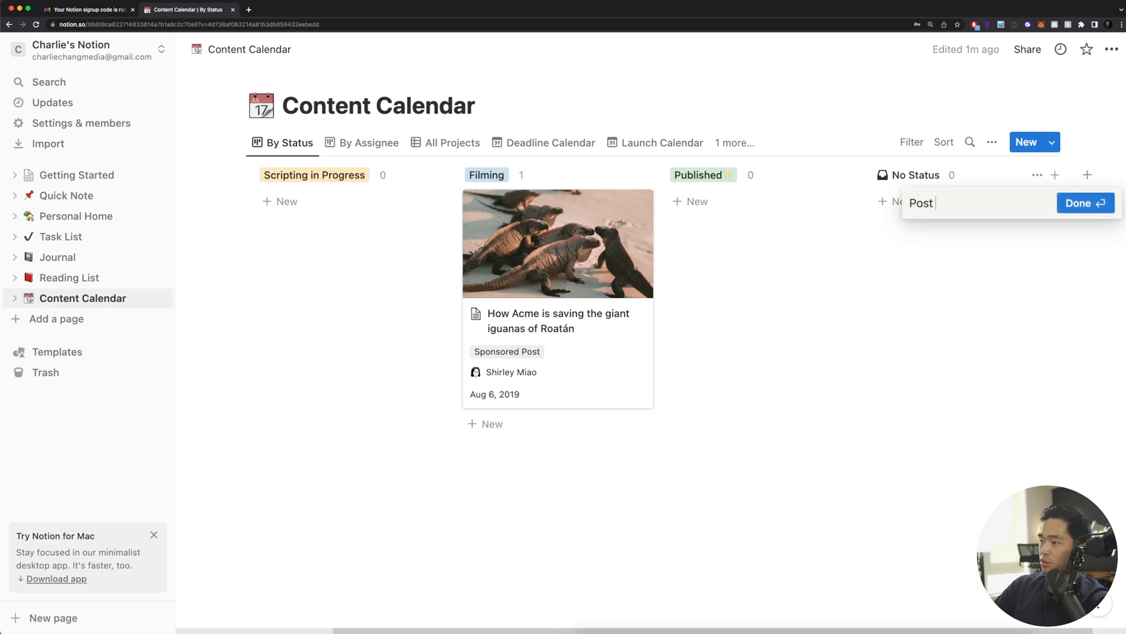
- Confirm the Post Production status column and start adding another status column
left_click(1086, 203)
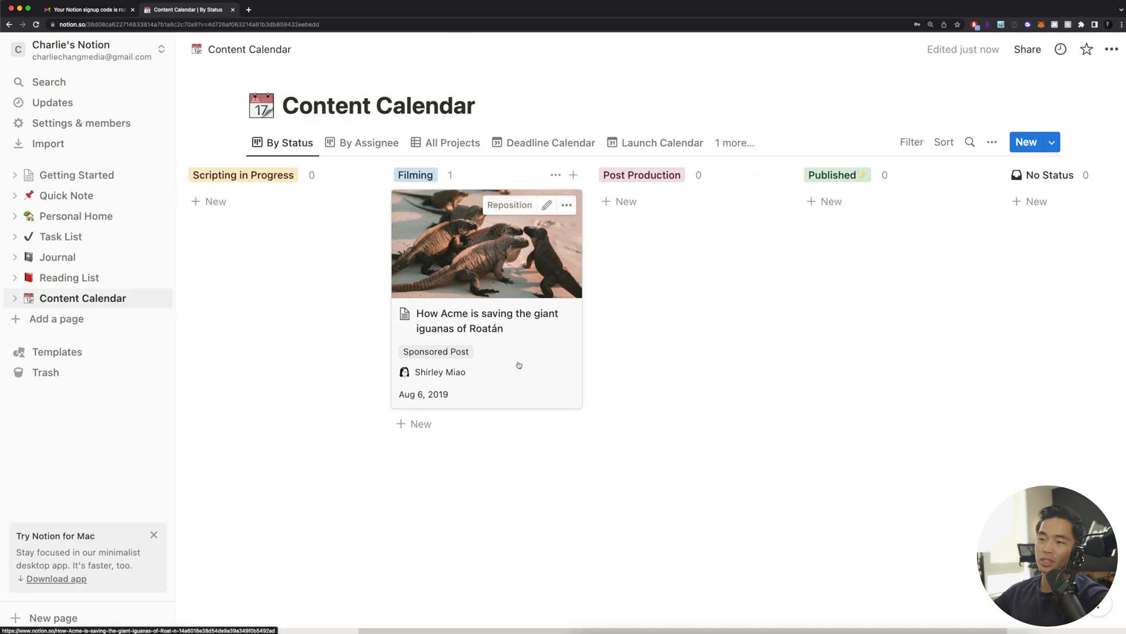
mouse_move(543, 349)
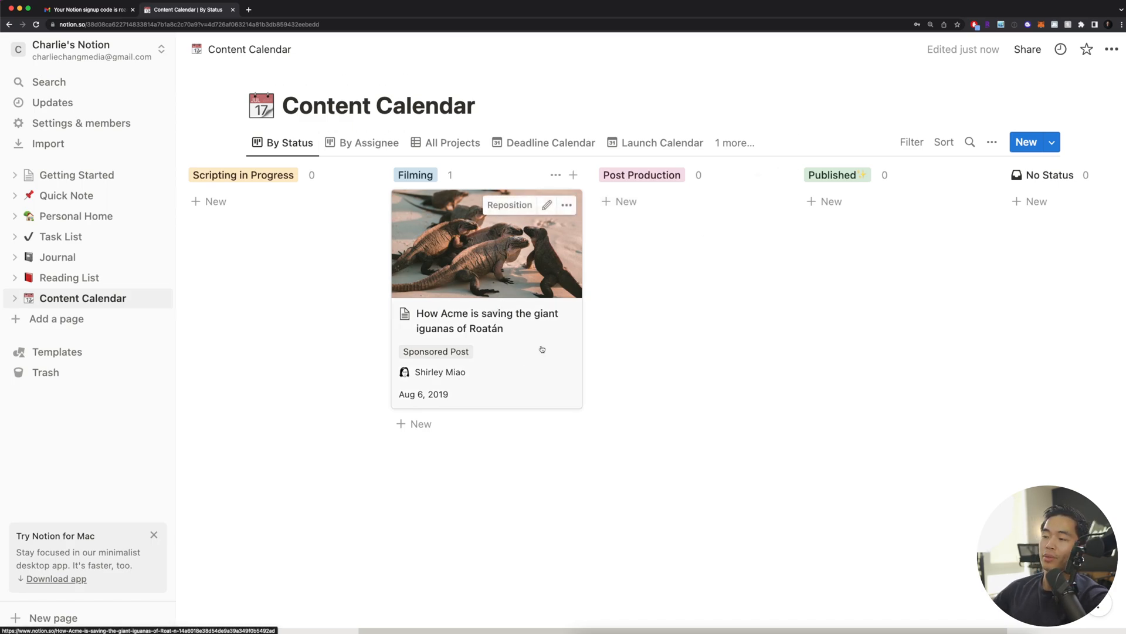
mouse_move(638, 271)
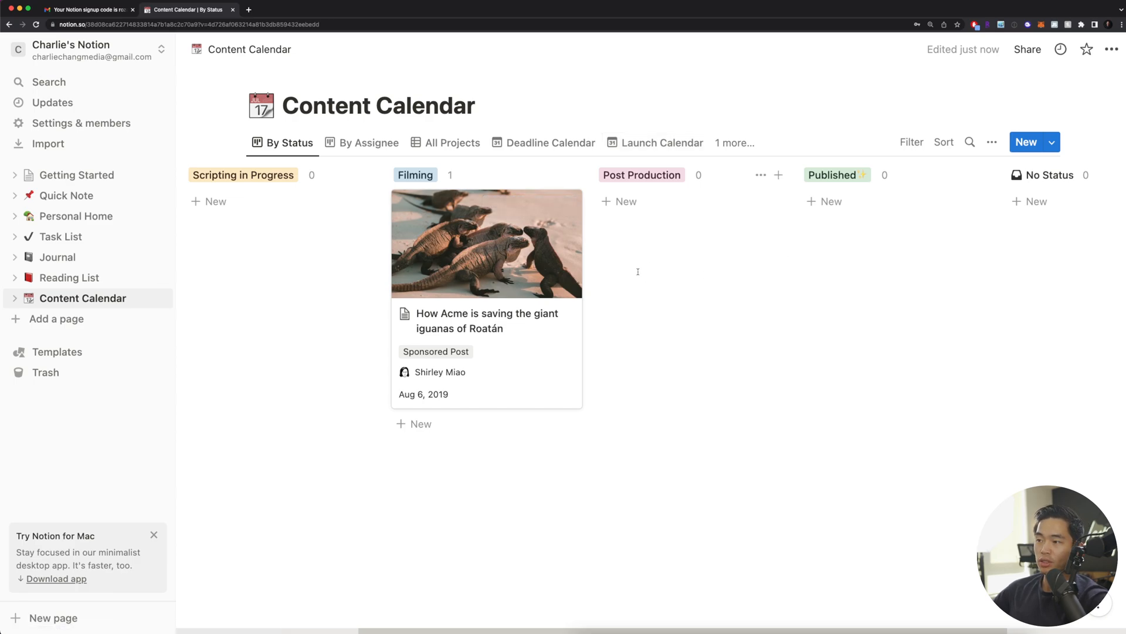
mouse_move(652, 263)
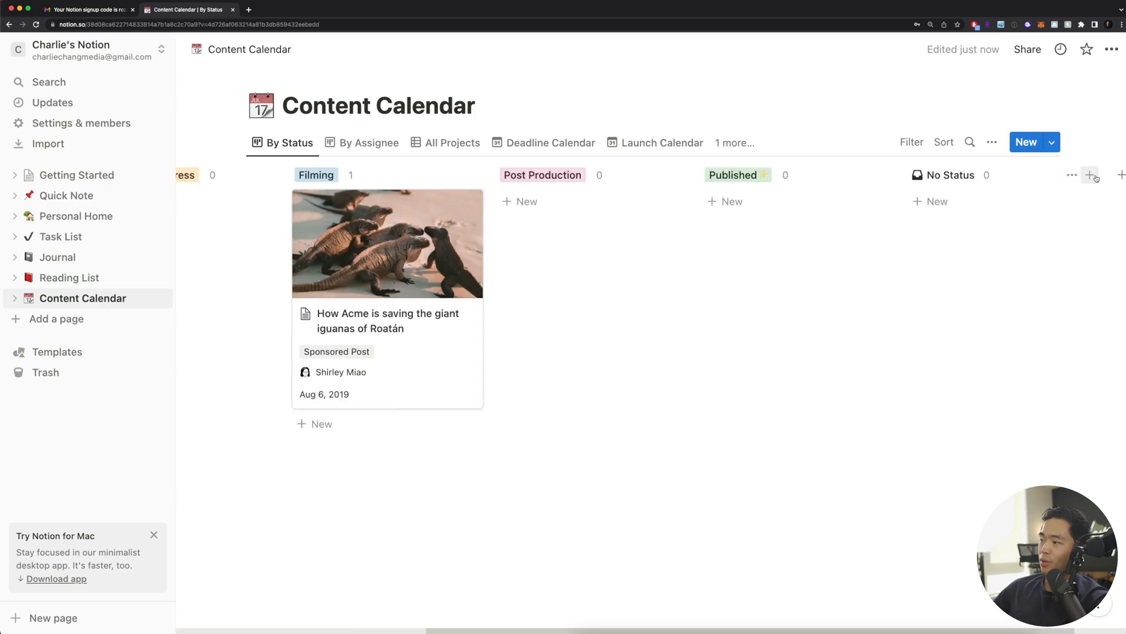
left_click(1089, 175)
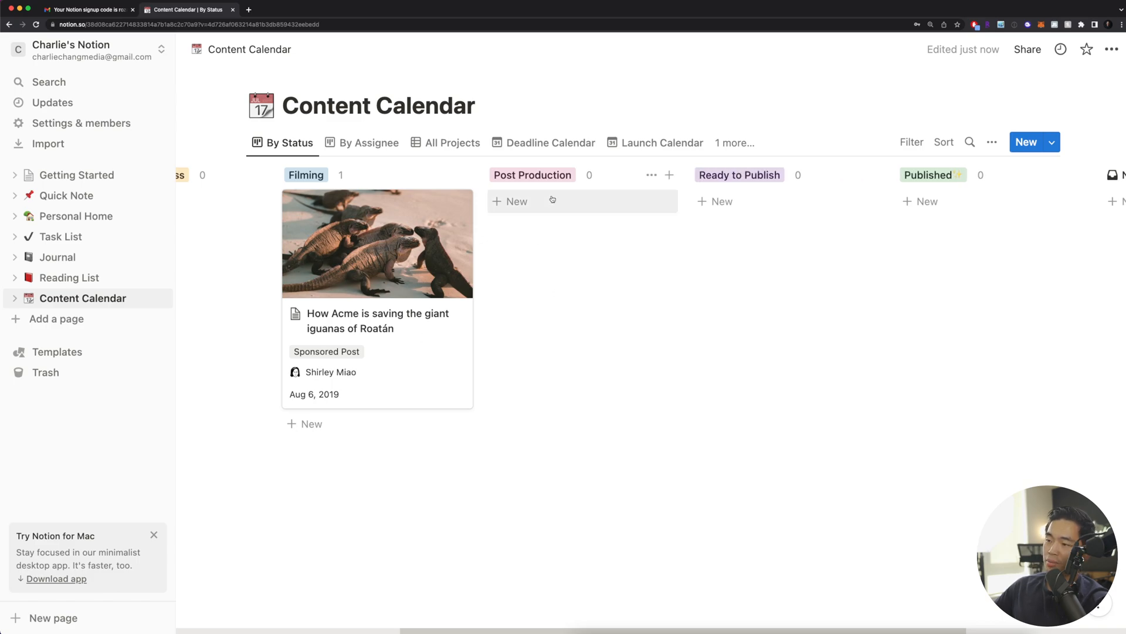
mouse_move(747, 201)
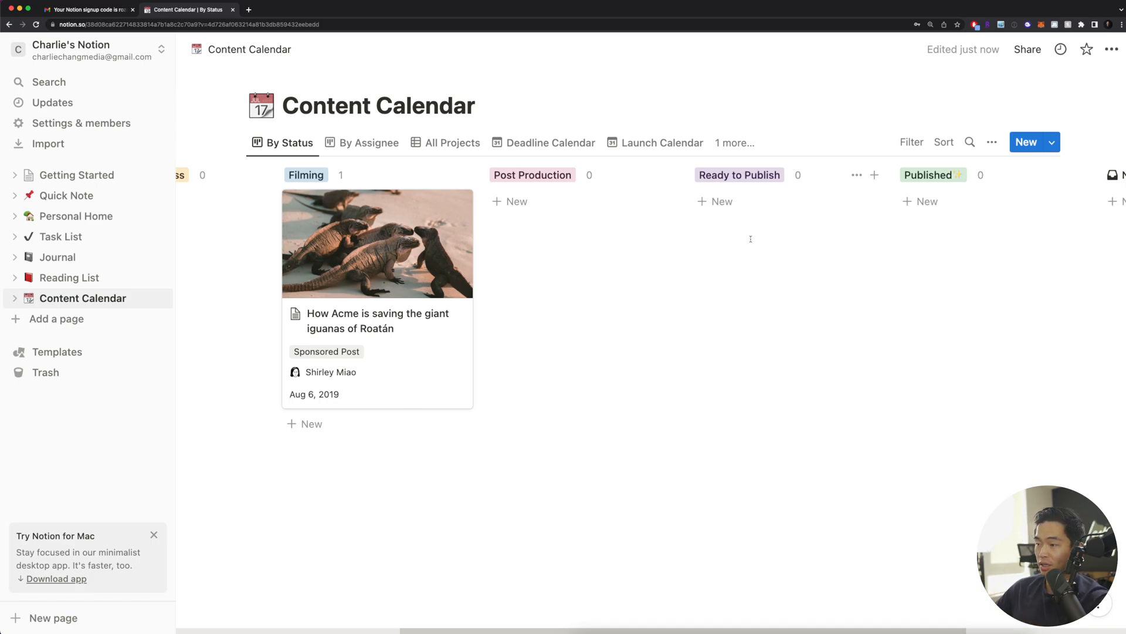
mouse_move(816, 333)
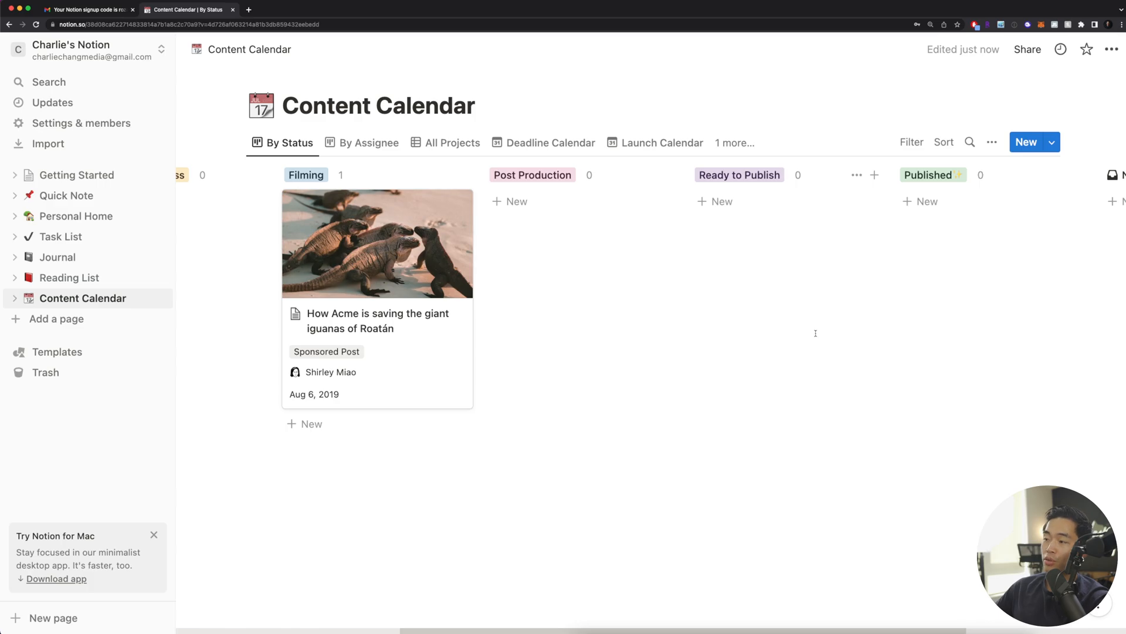
mouse_move(955, 204)
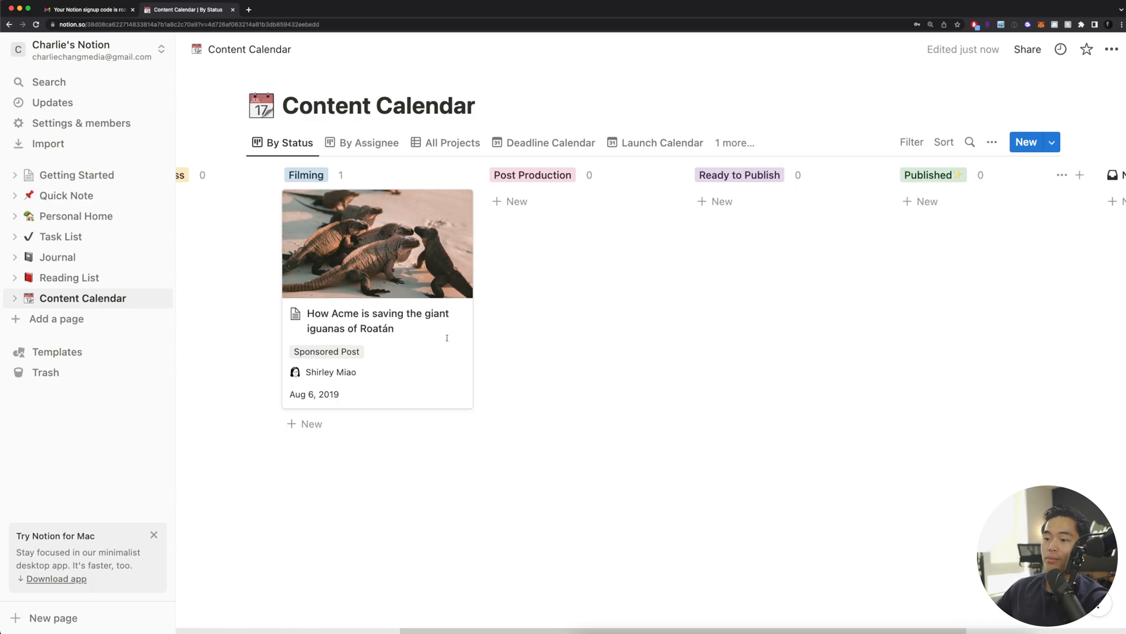
- Open the iguanas card page, review its Type options, and add a Text property
left_click(377, 320)
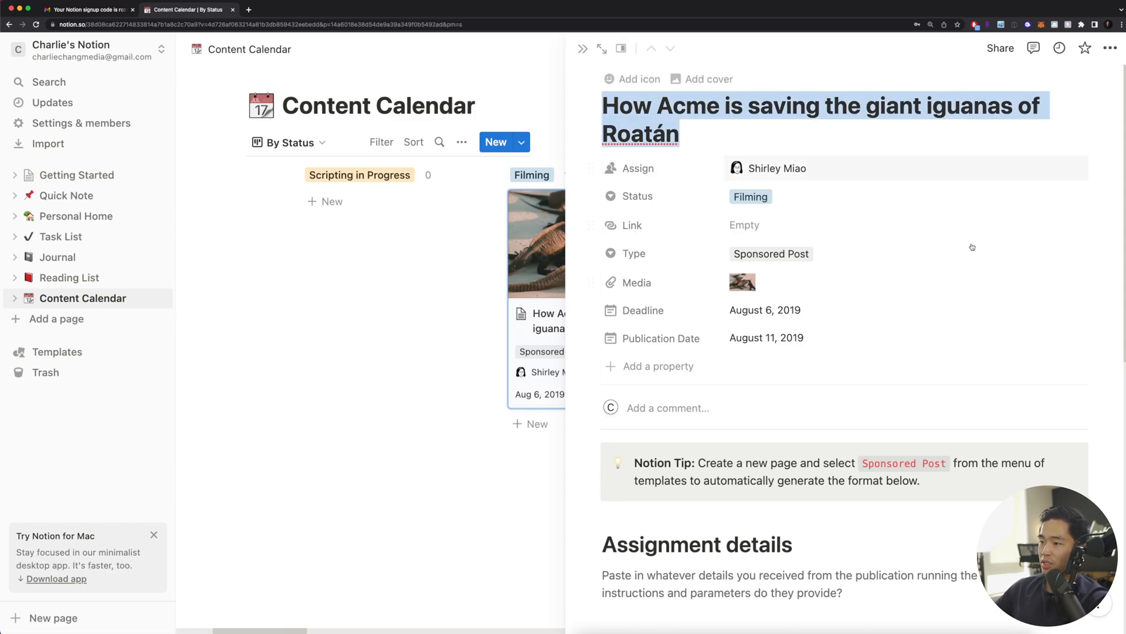
left_click(751, 196)
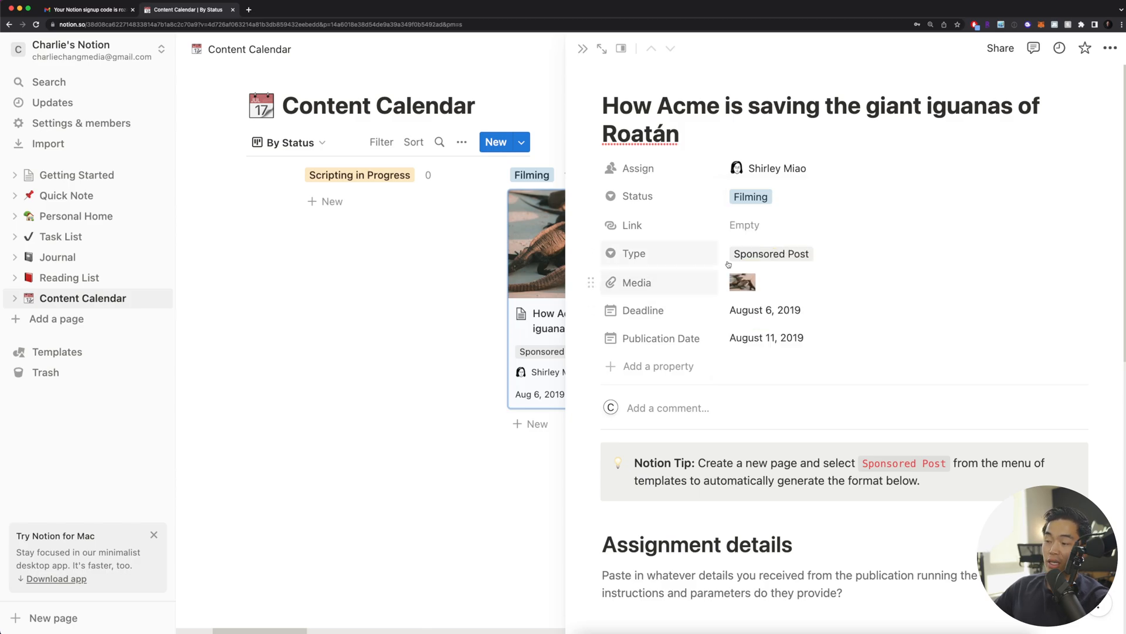
left_click(771, 253)
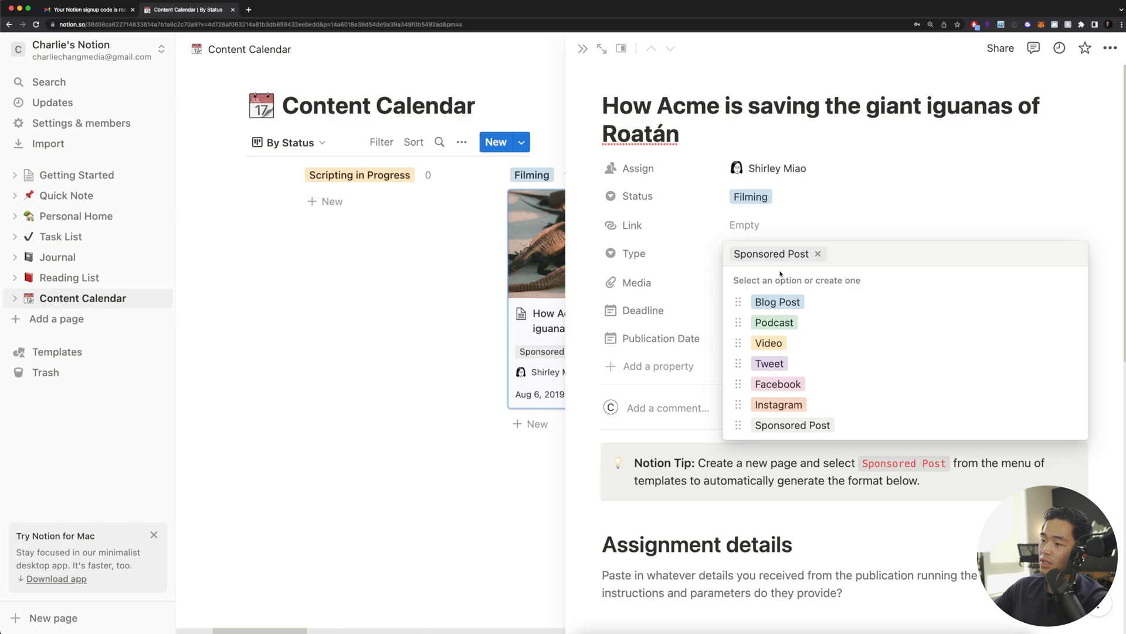
mouse_move(793, 312)
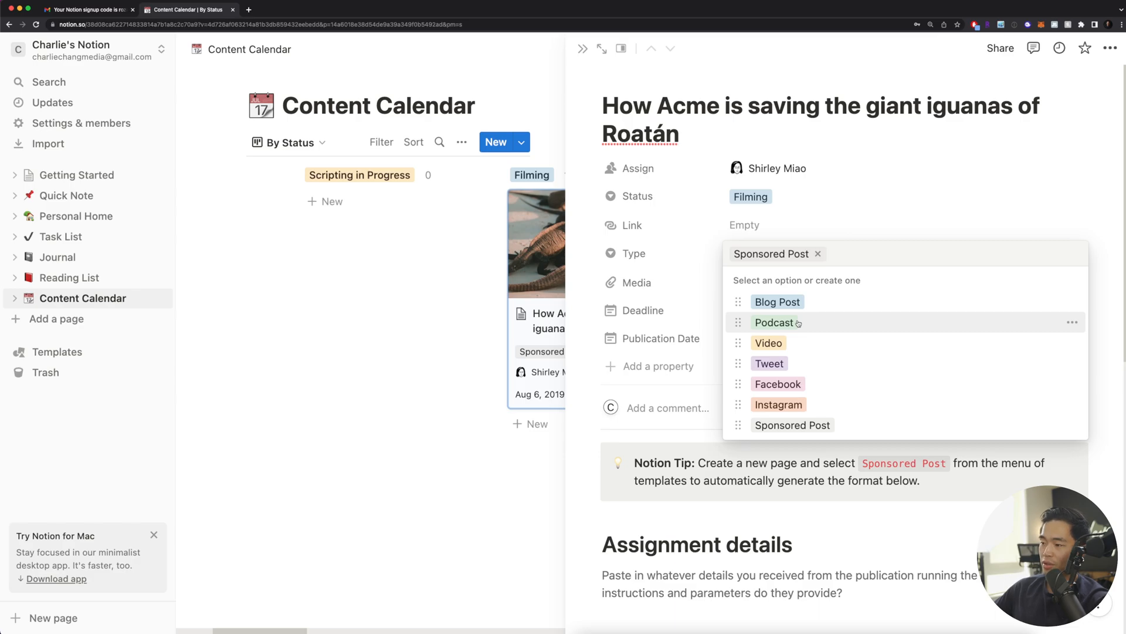
mouse_move(804, 305)
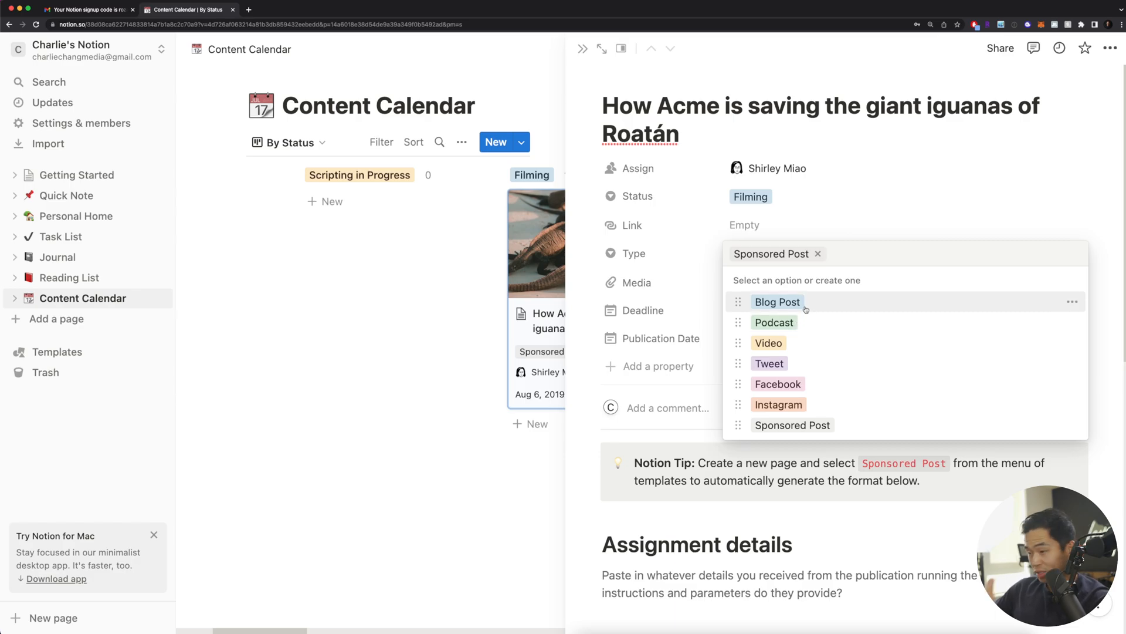
mouse_move(1105, 307)
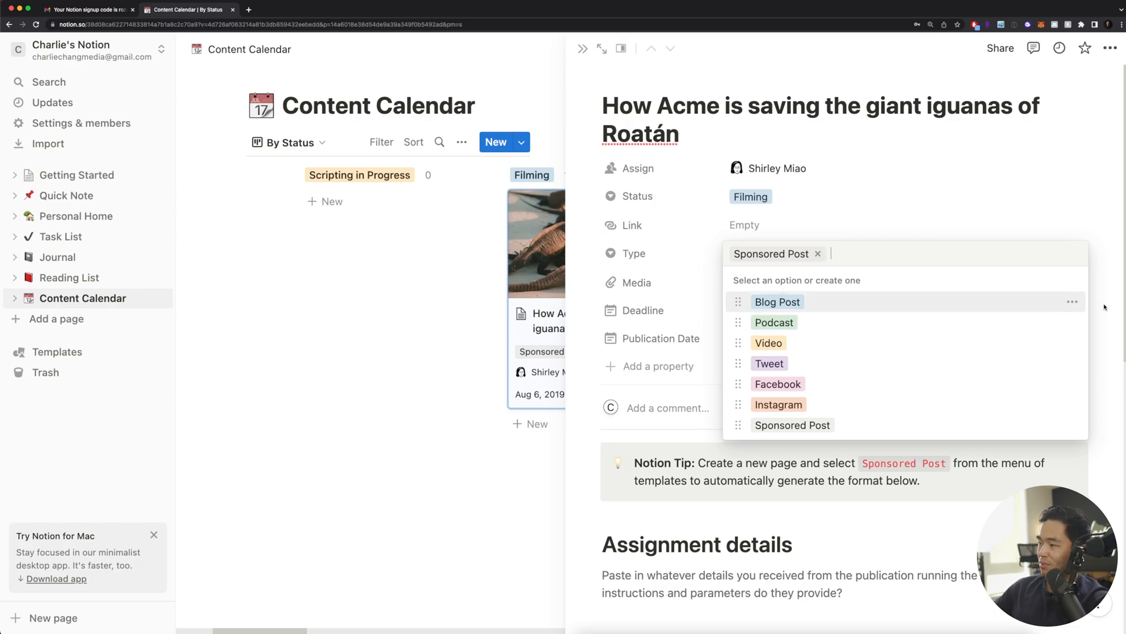
left_click(795, 316)
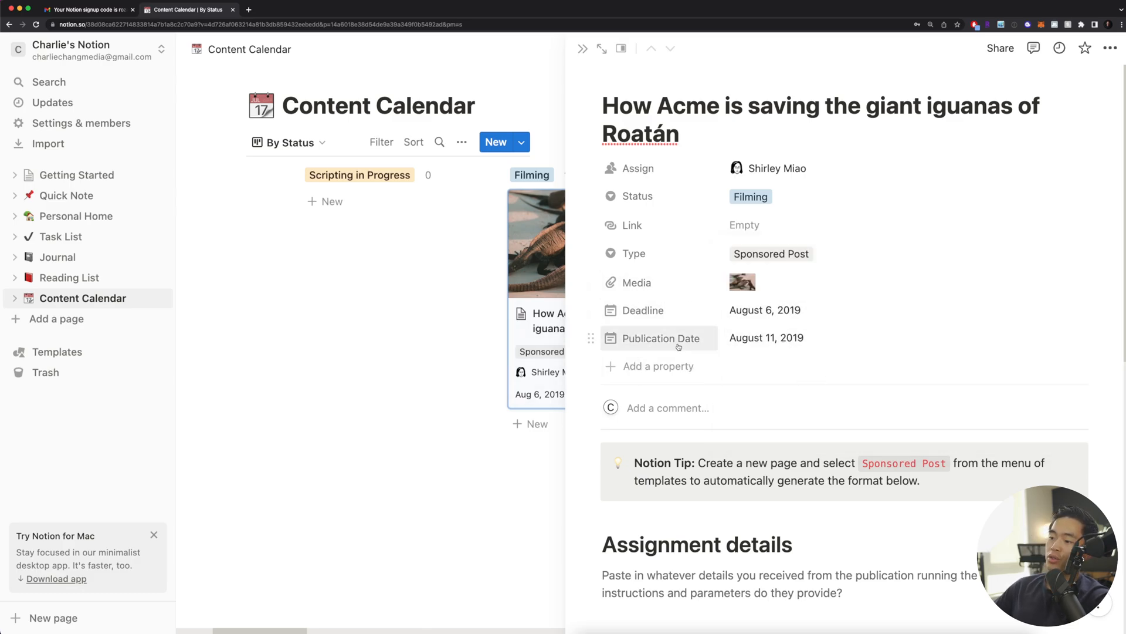
mouse_move(675, 345)
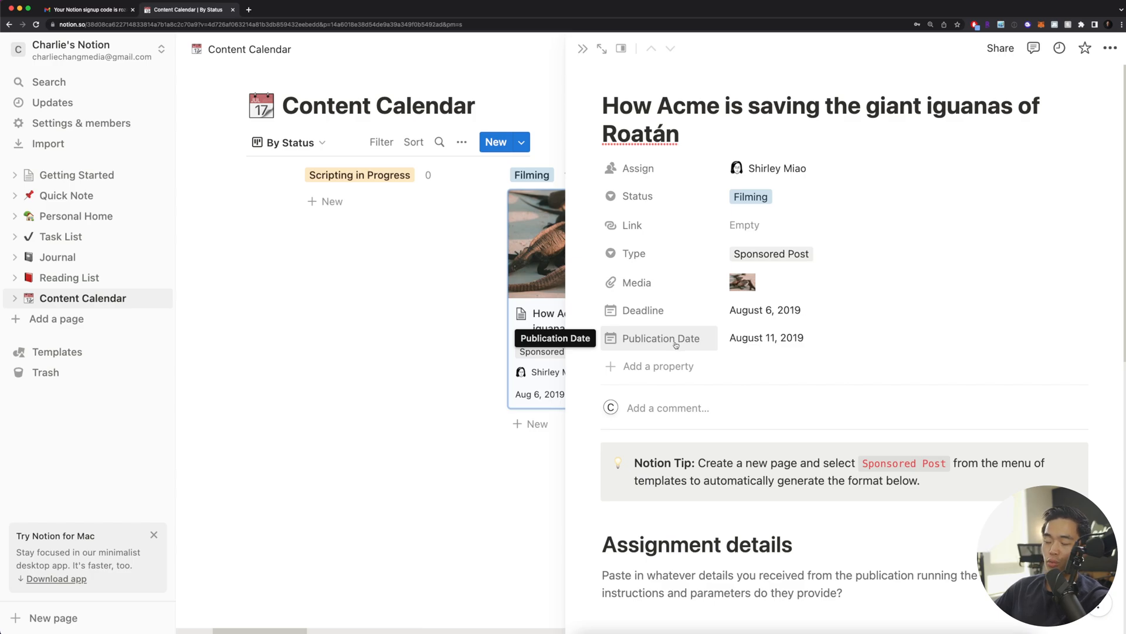
mouse_move(681, 350)
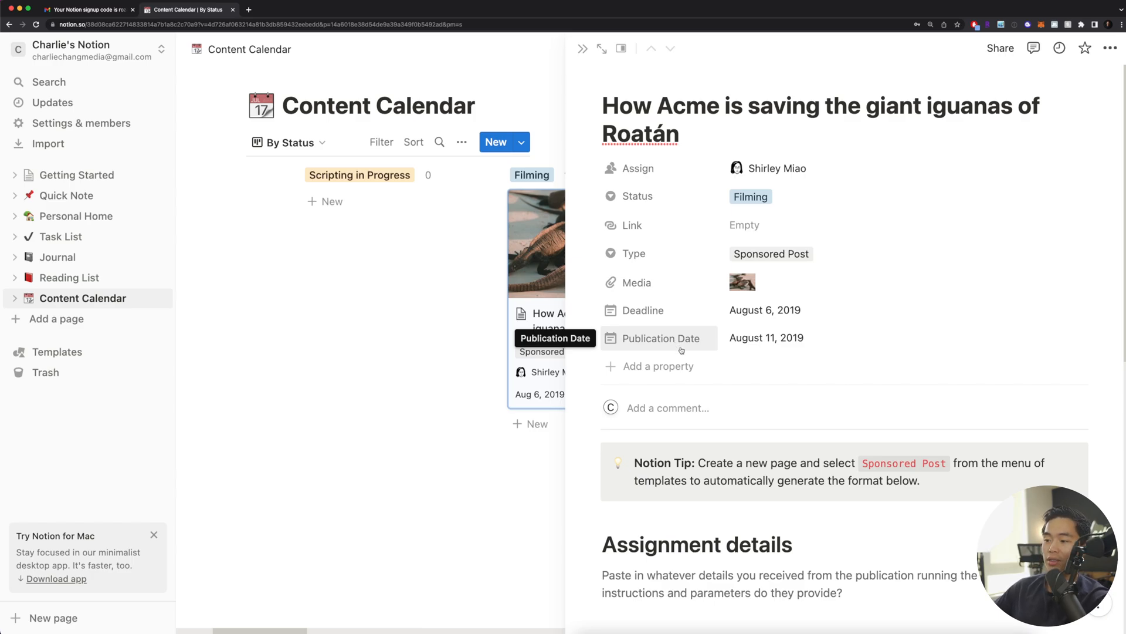
left_click(658, 366)
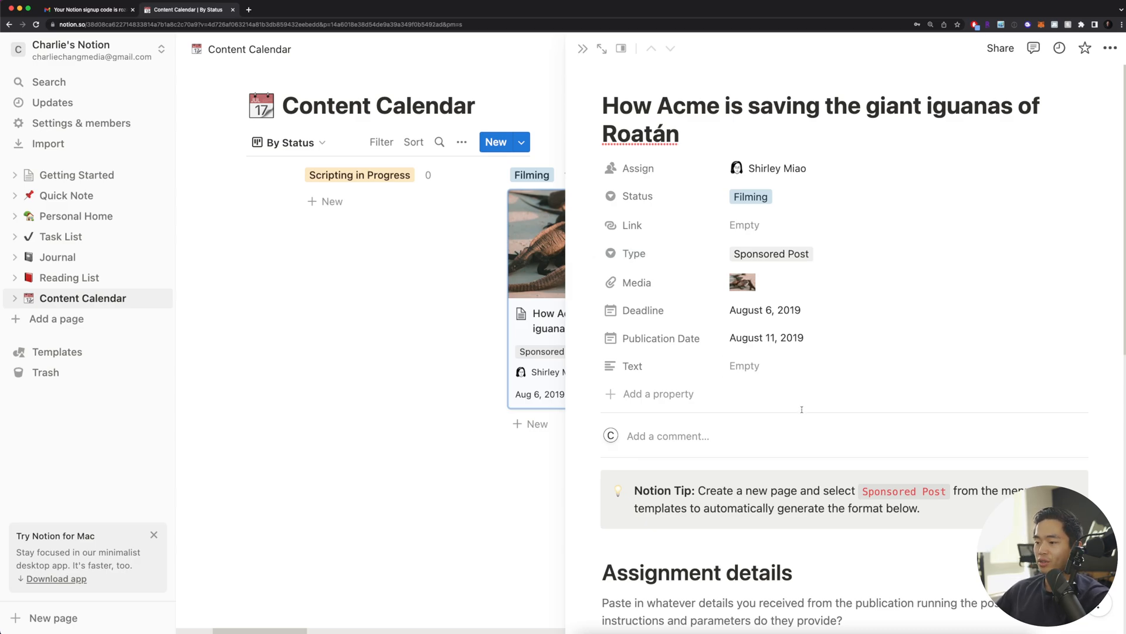
- Scroll through the iguanas card's template sections before returning to the board
scroll("down", 3)
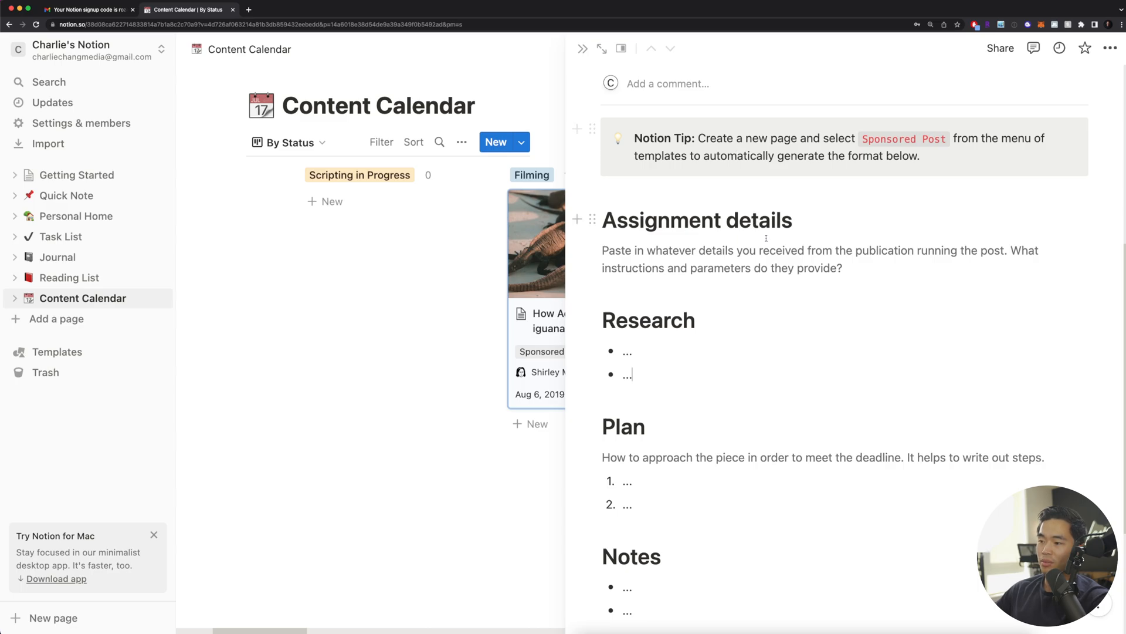
scroll("down", 3)
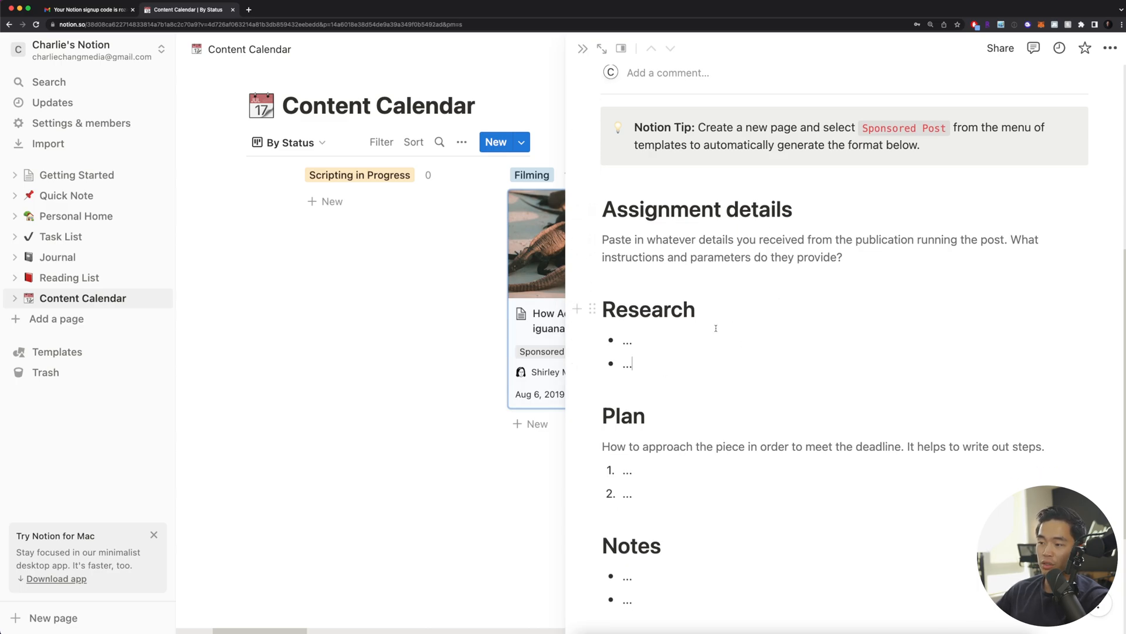
scroll("down", 3)
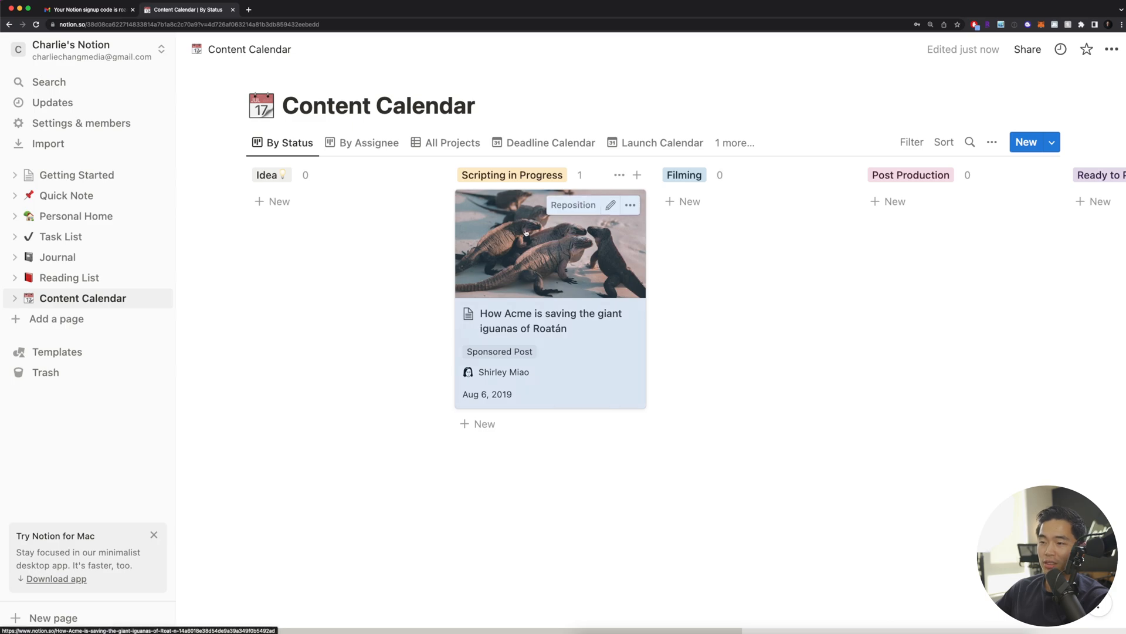
- Drag the iguanas card from Scripting in Progress into the Idea column
left_click_drag(550, 242, 345, 243)
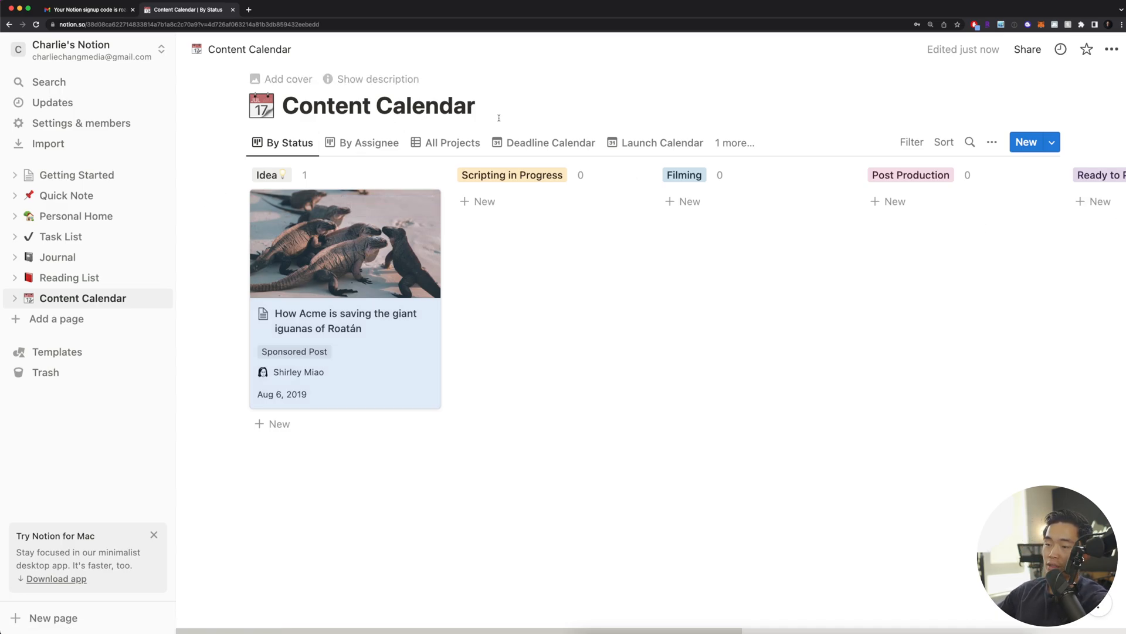
left_click(453, 142)
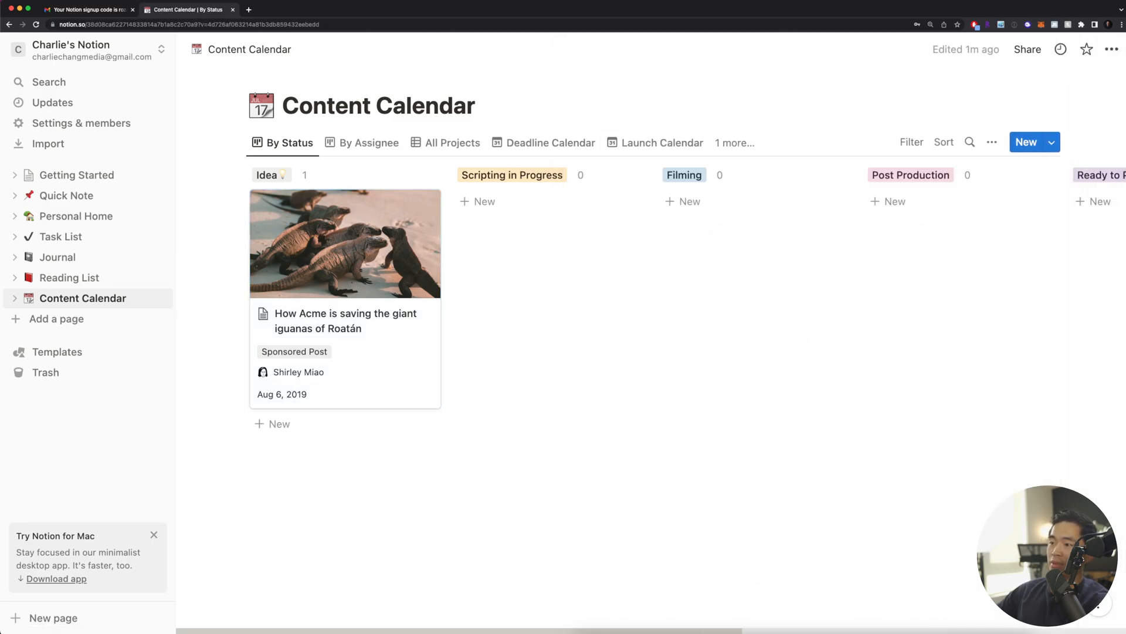
left_click(663, 143)
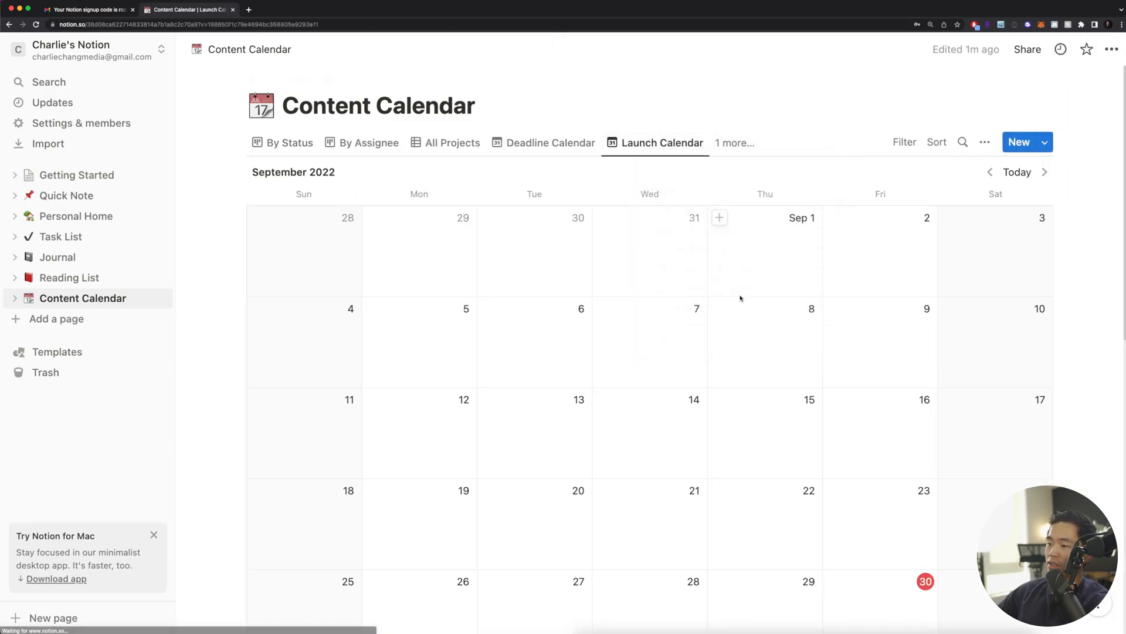
scroll("down", 3)
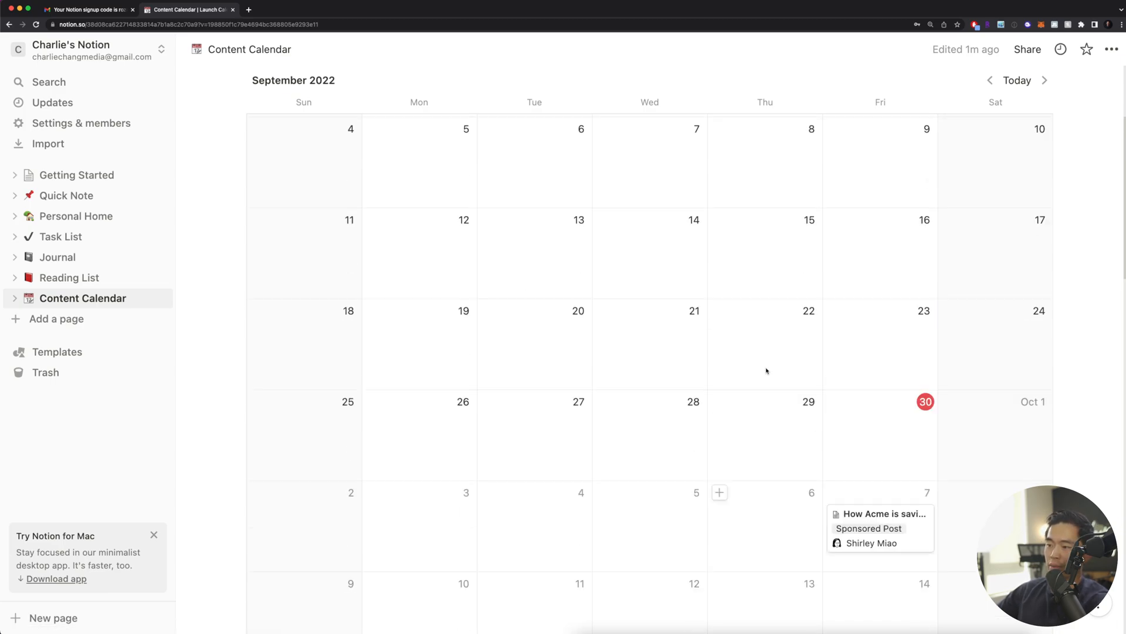
scroll("down", 3)
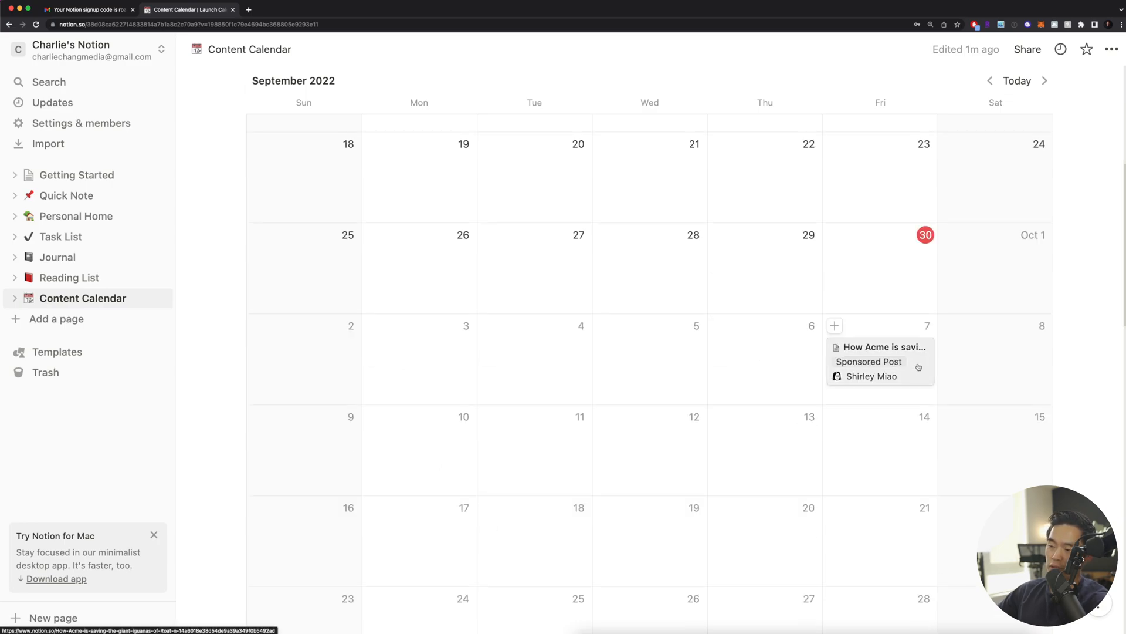
mouse_move(623, 349)
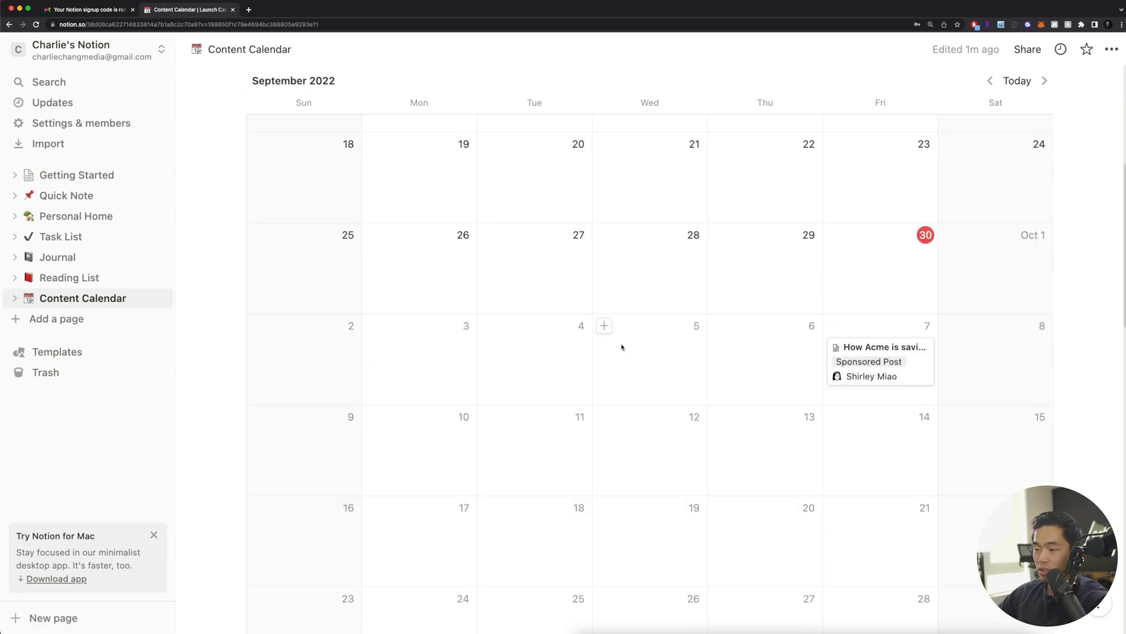
mouse_move(893, 504)
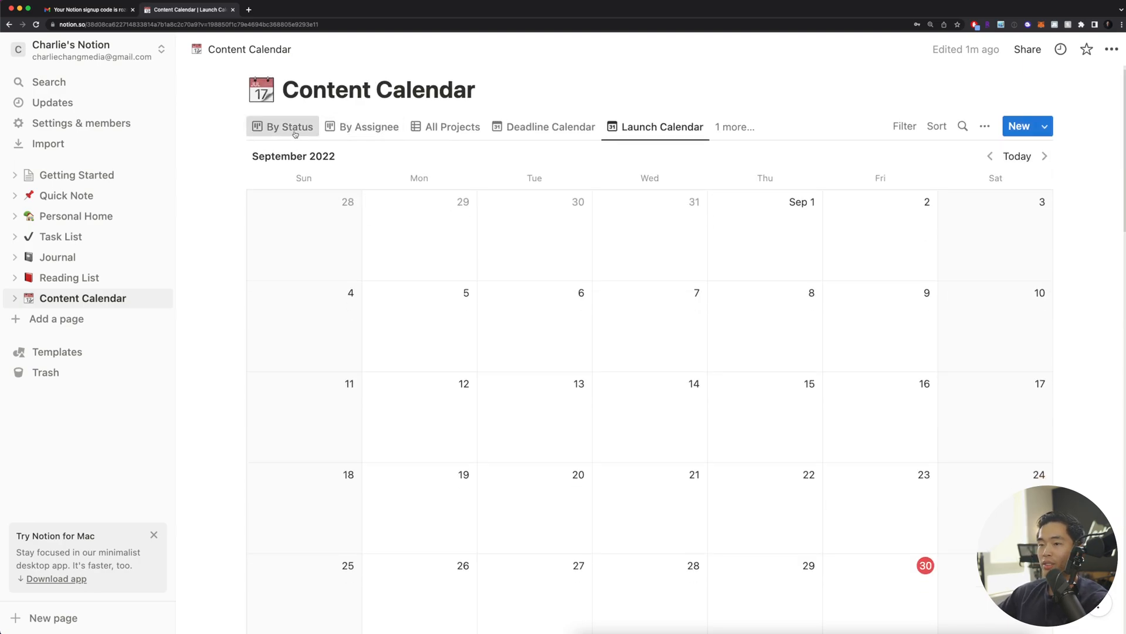
left_click(288, 126)
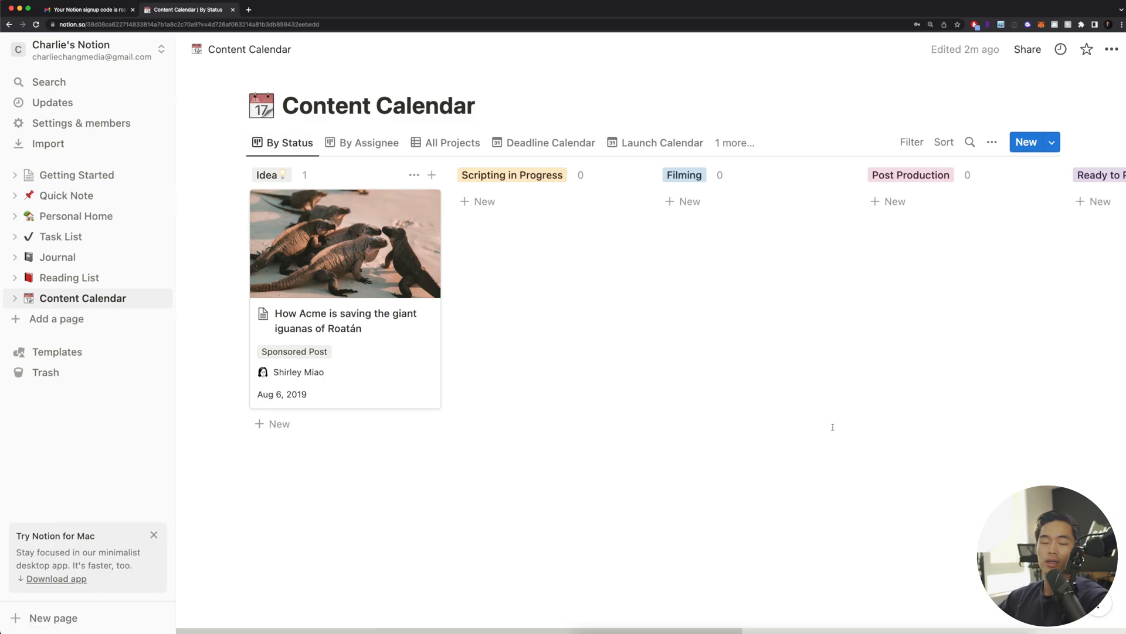